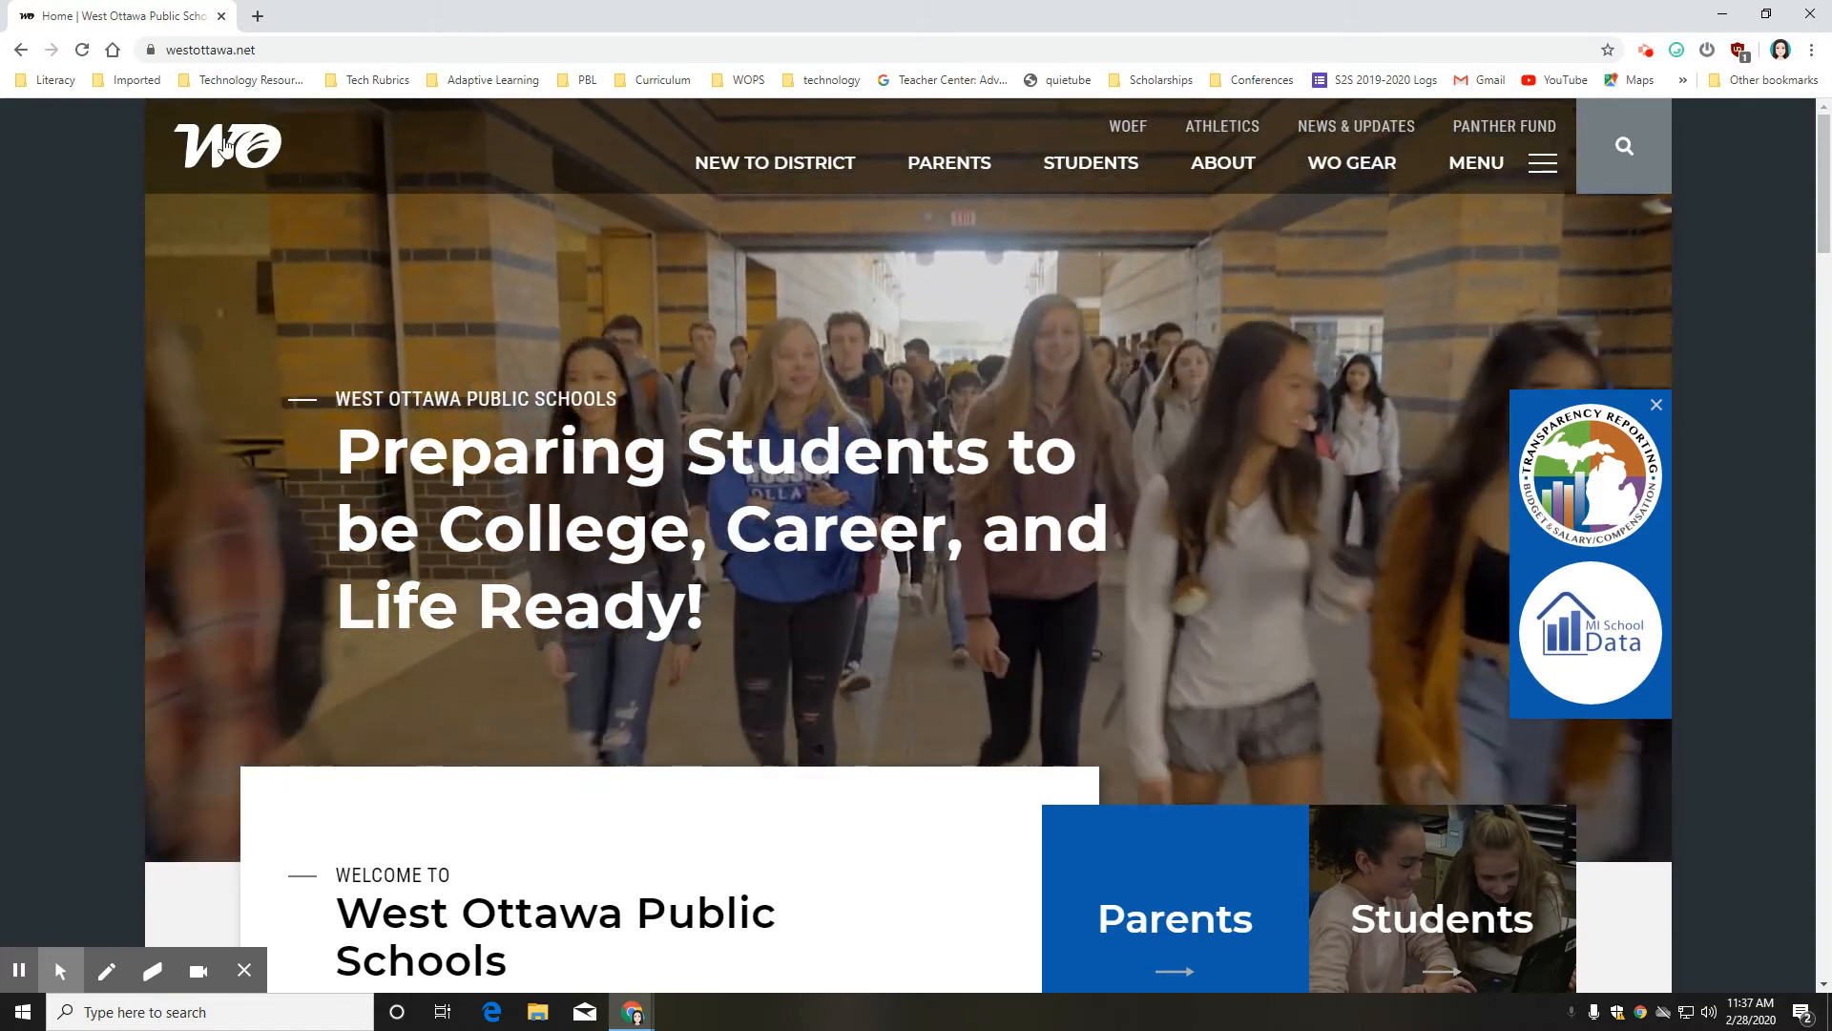
- Open the West Ottawa Public Schools hamburger menu to show About, Parents and Students pages
left_click(207, 49)
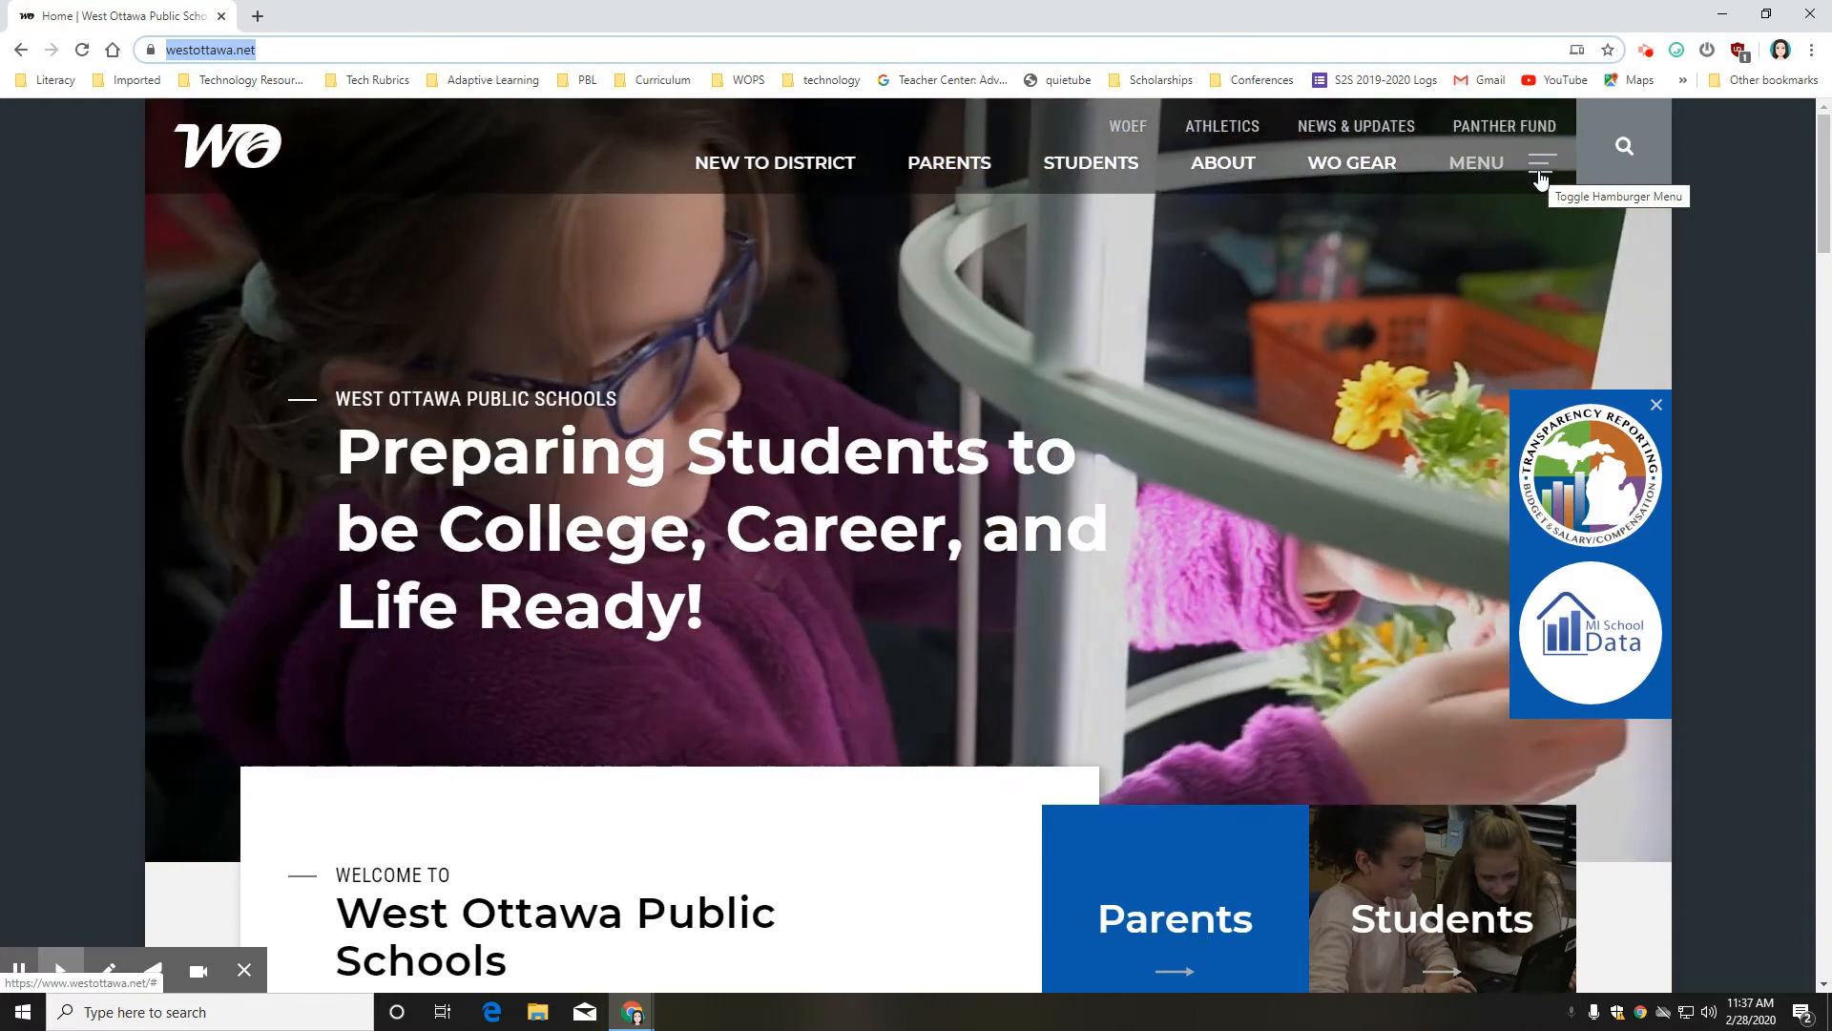
left_click(1539, 162)
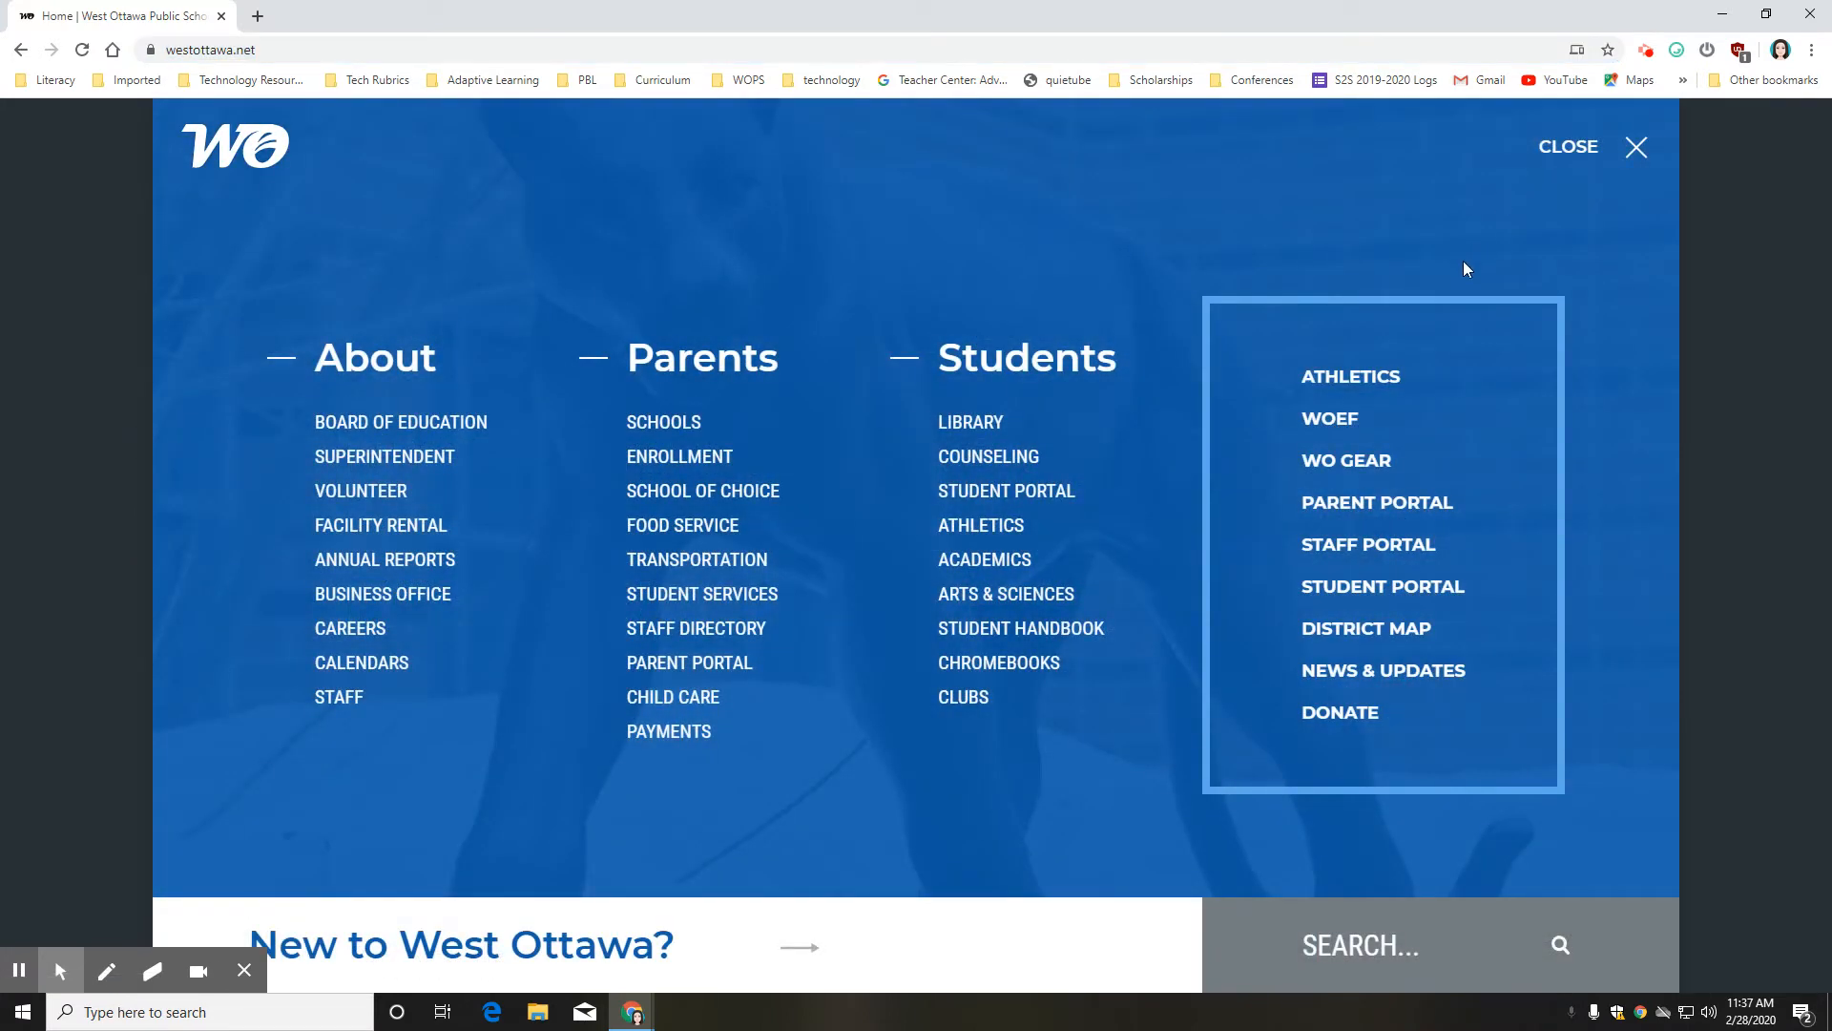
mouse_move(1401, 515)
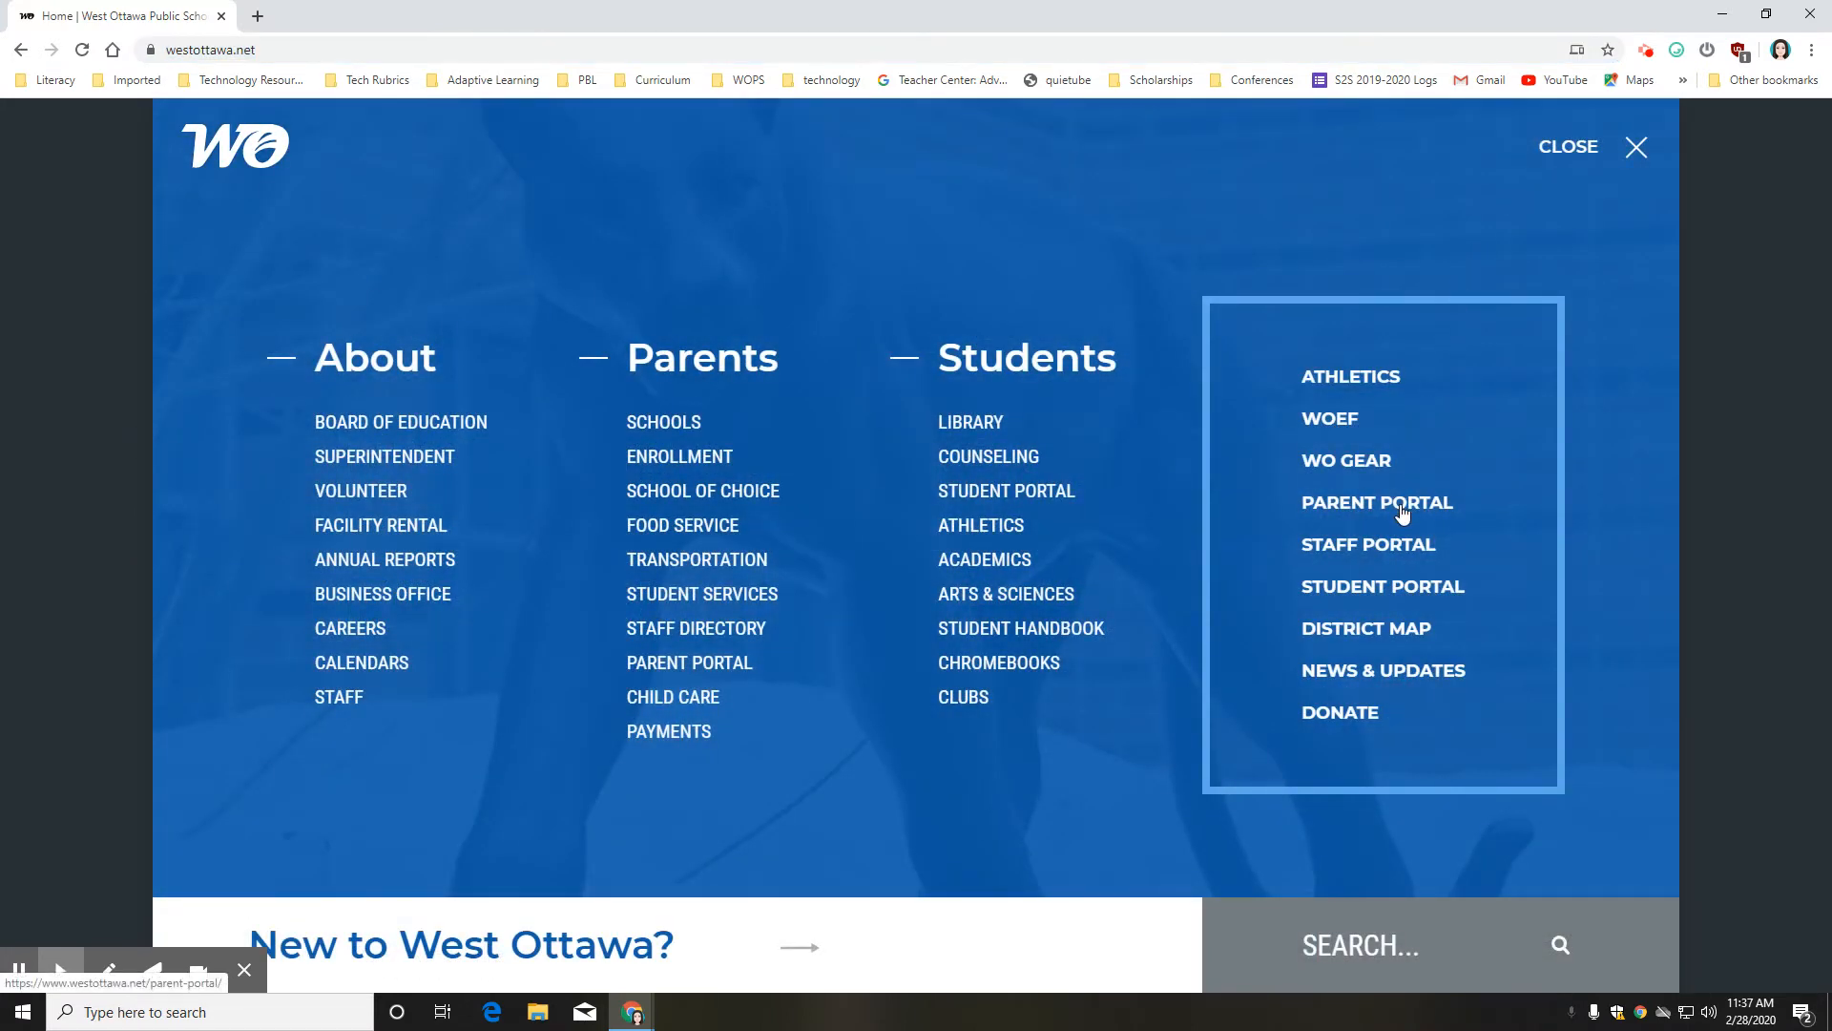
- On the Parent Portal page, expand the account login FAQ and follow its Infinite Campus link
left_click(1377, 501)
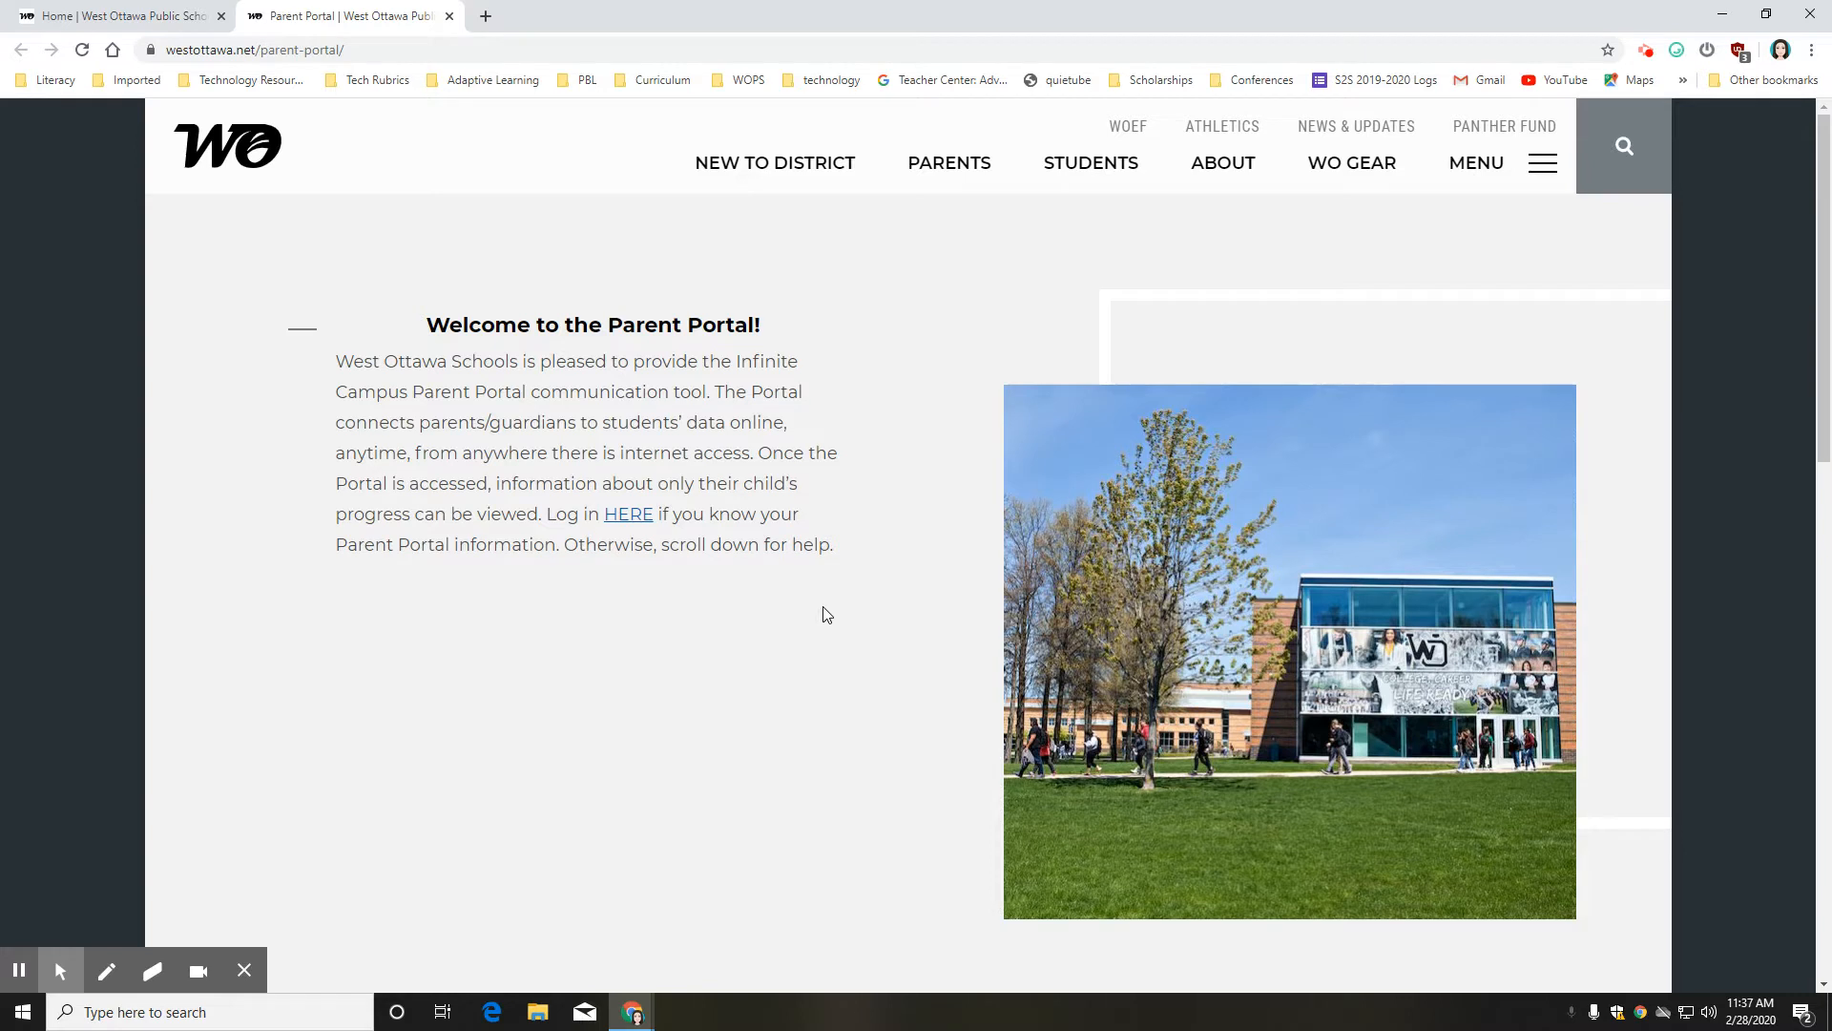
scroll("down", 3)
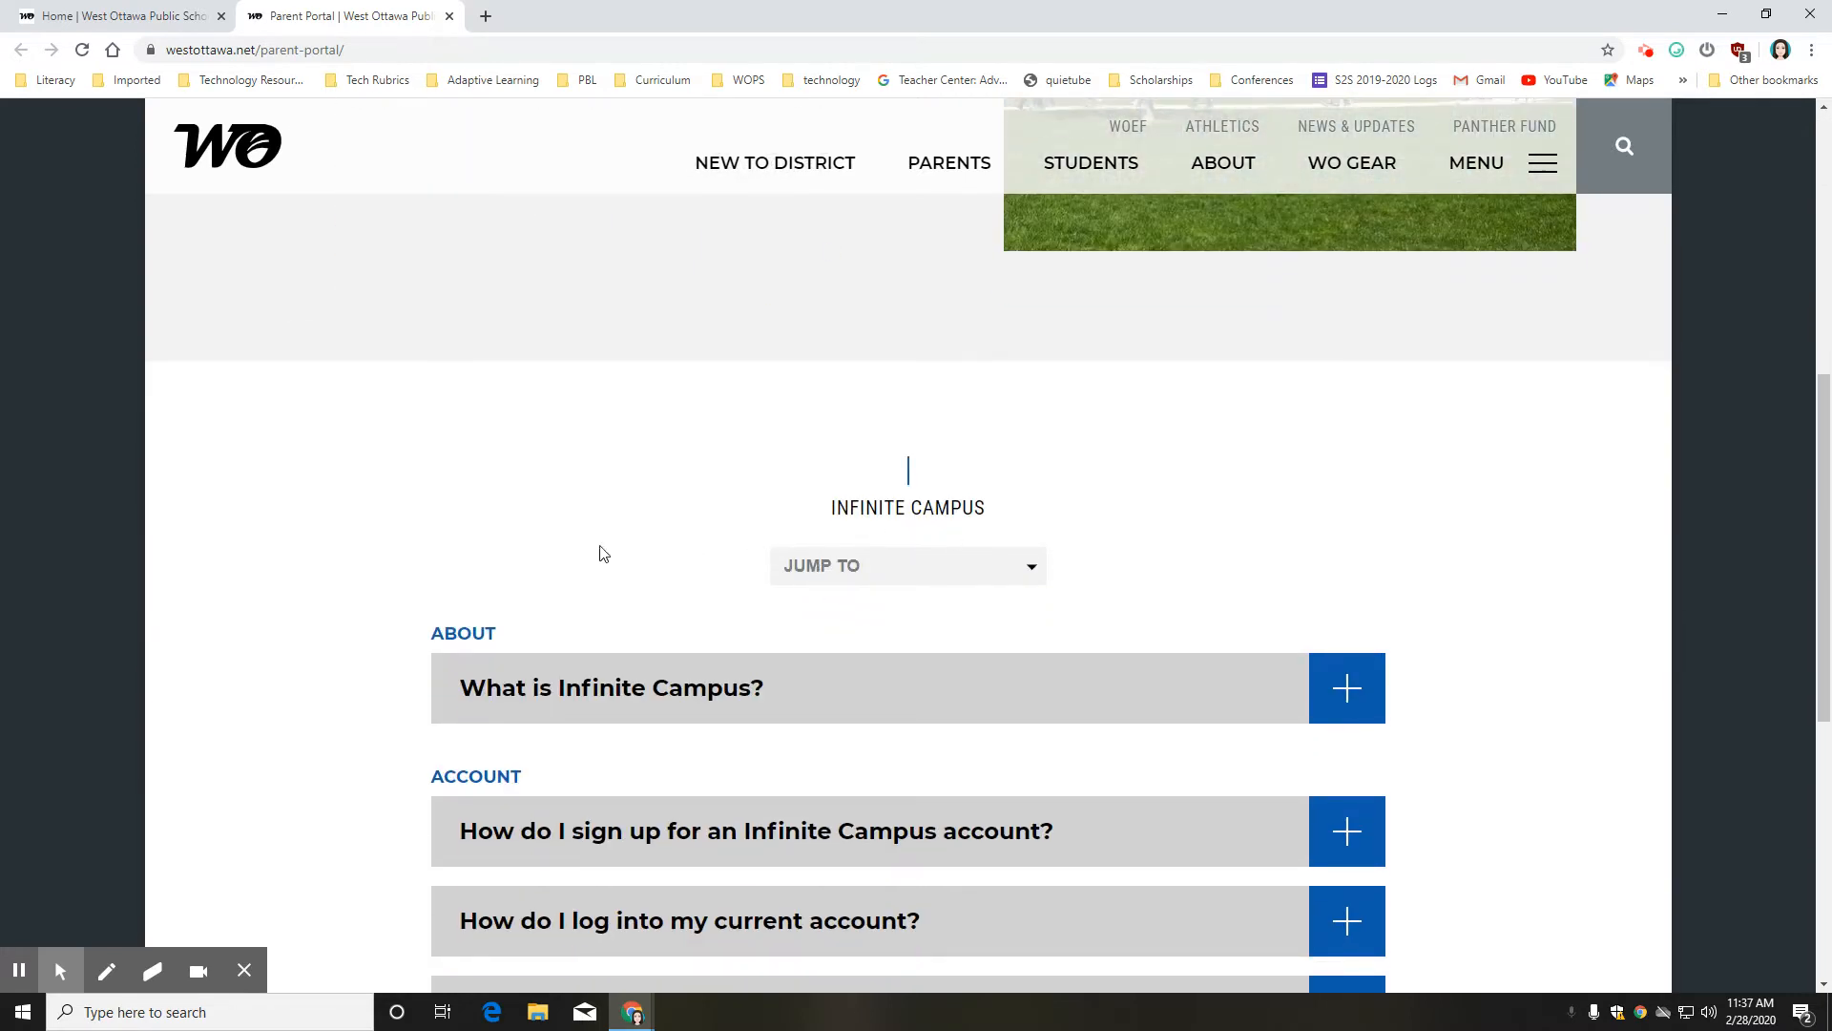
scroll("down", 3)
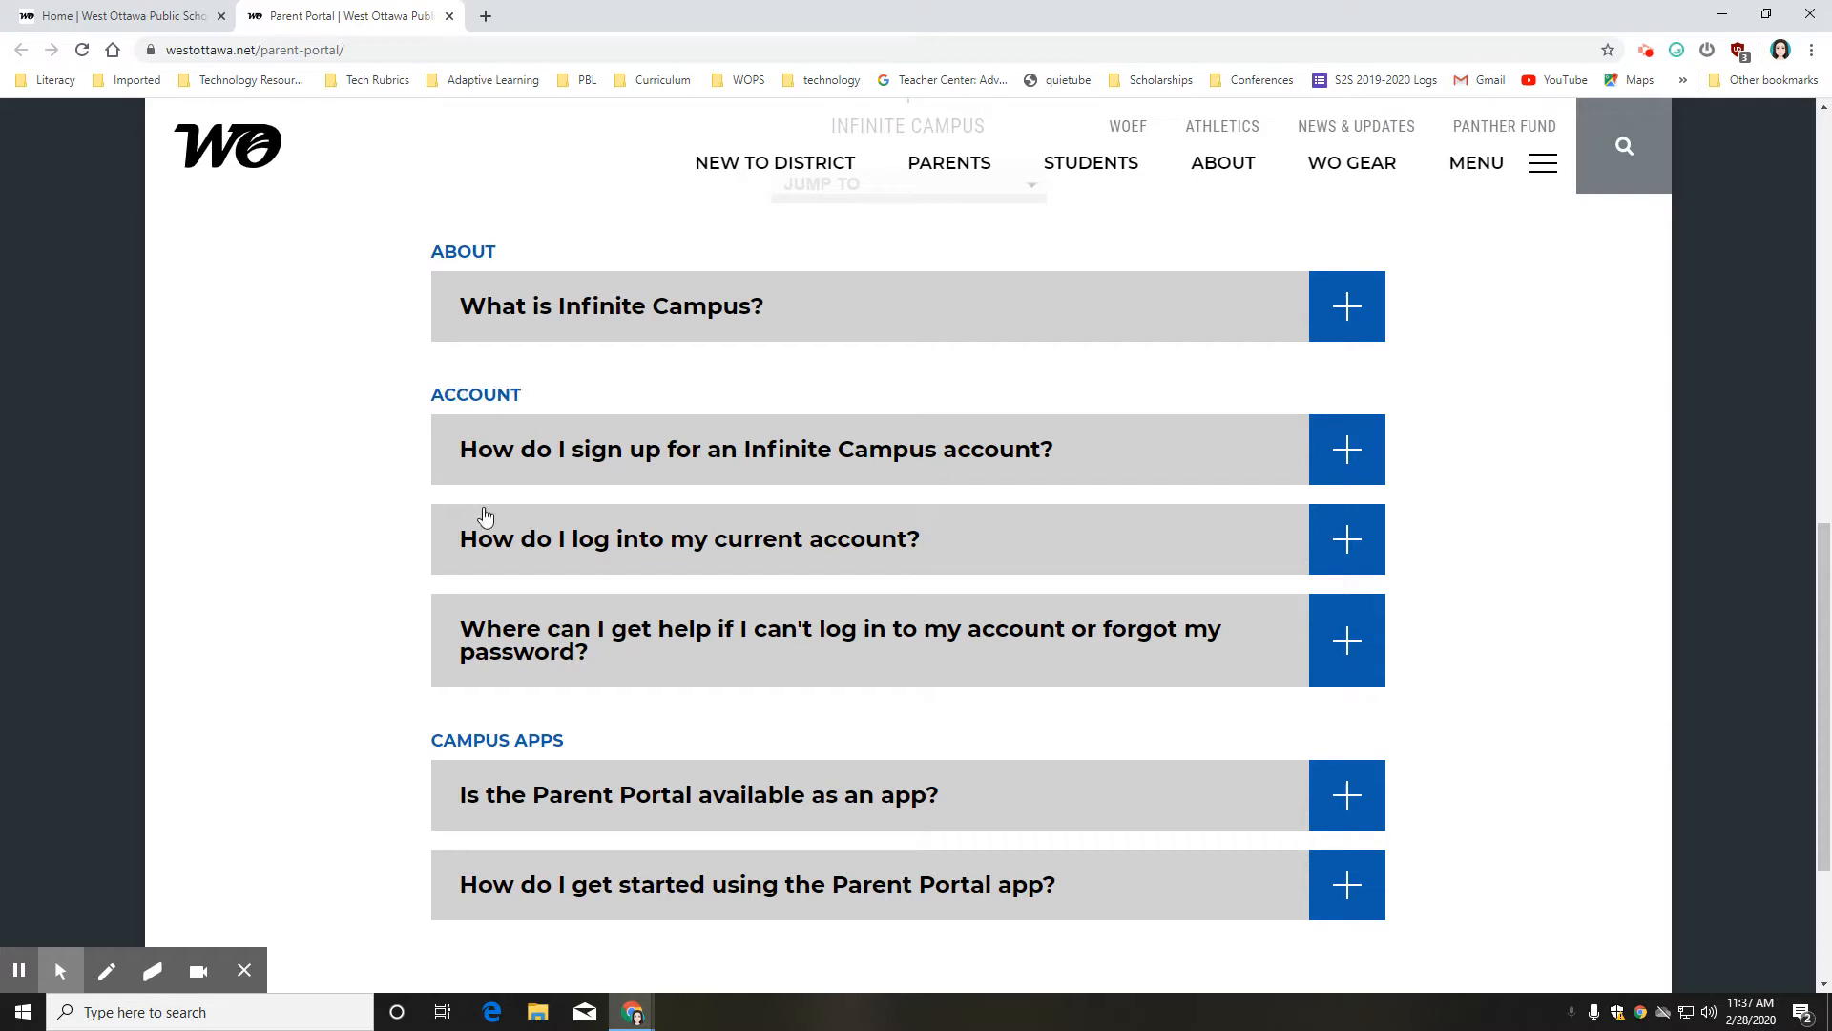
mouse_move(559, 568)
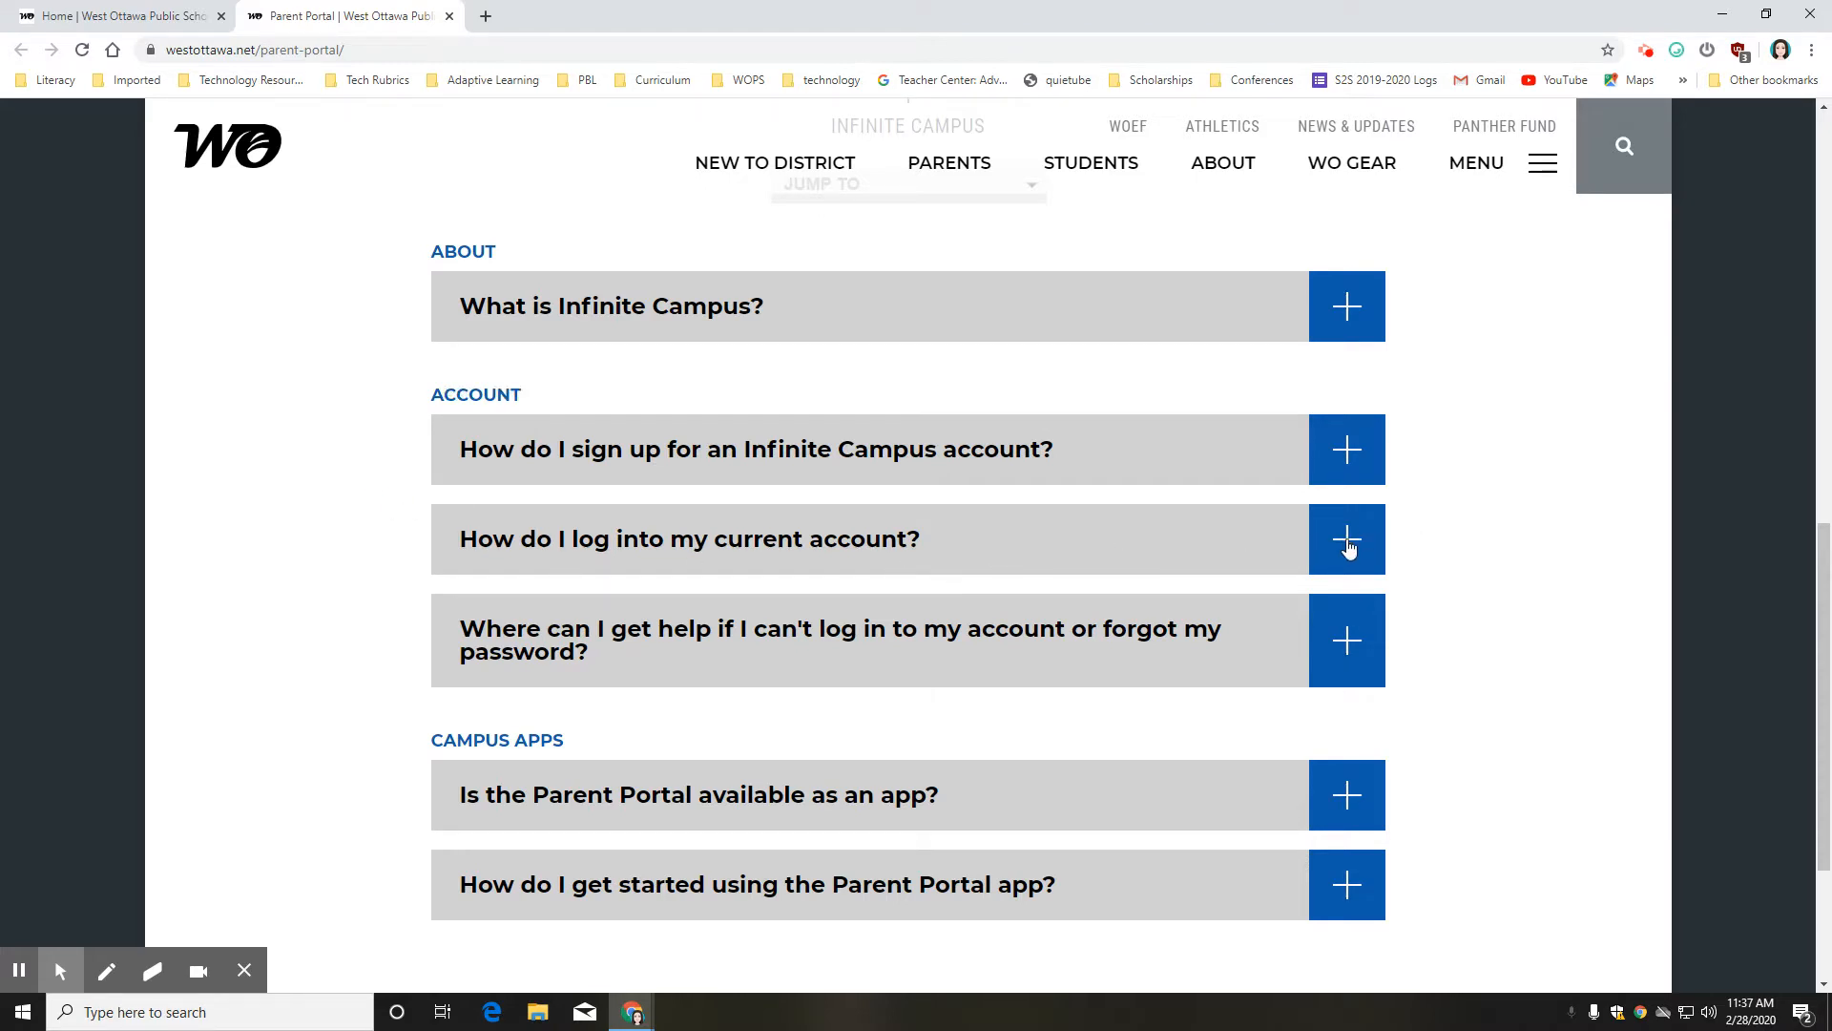
left_click(1345, 538)
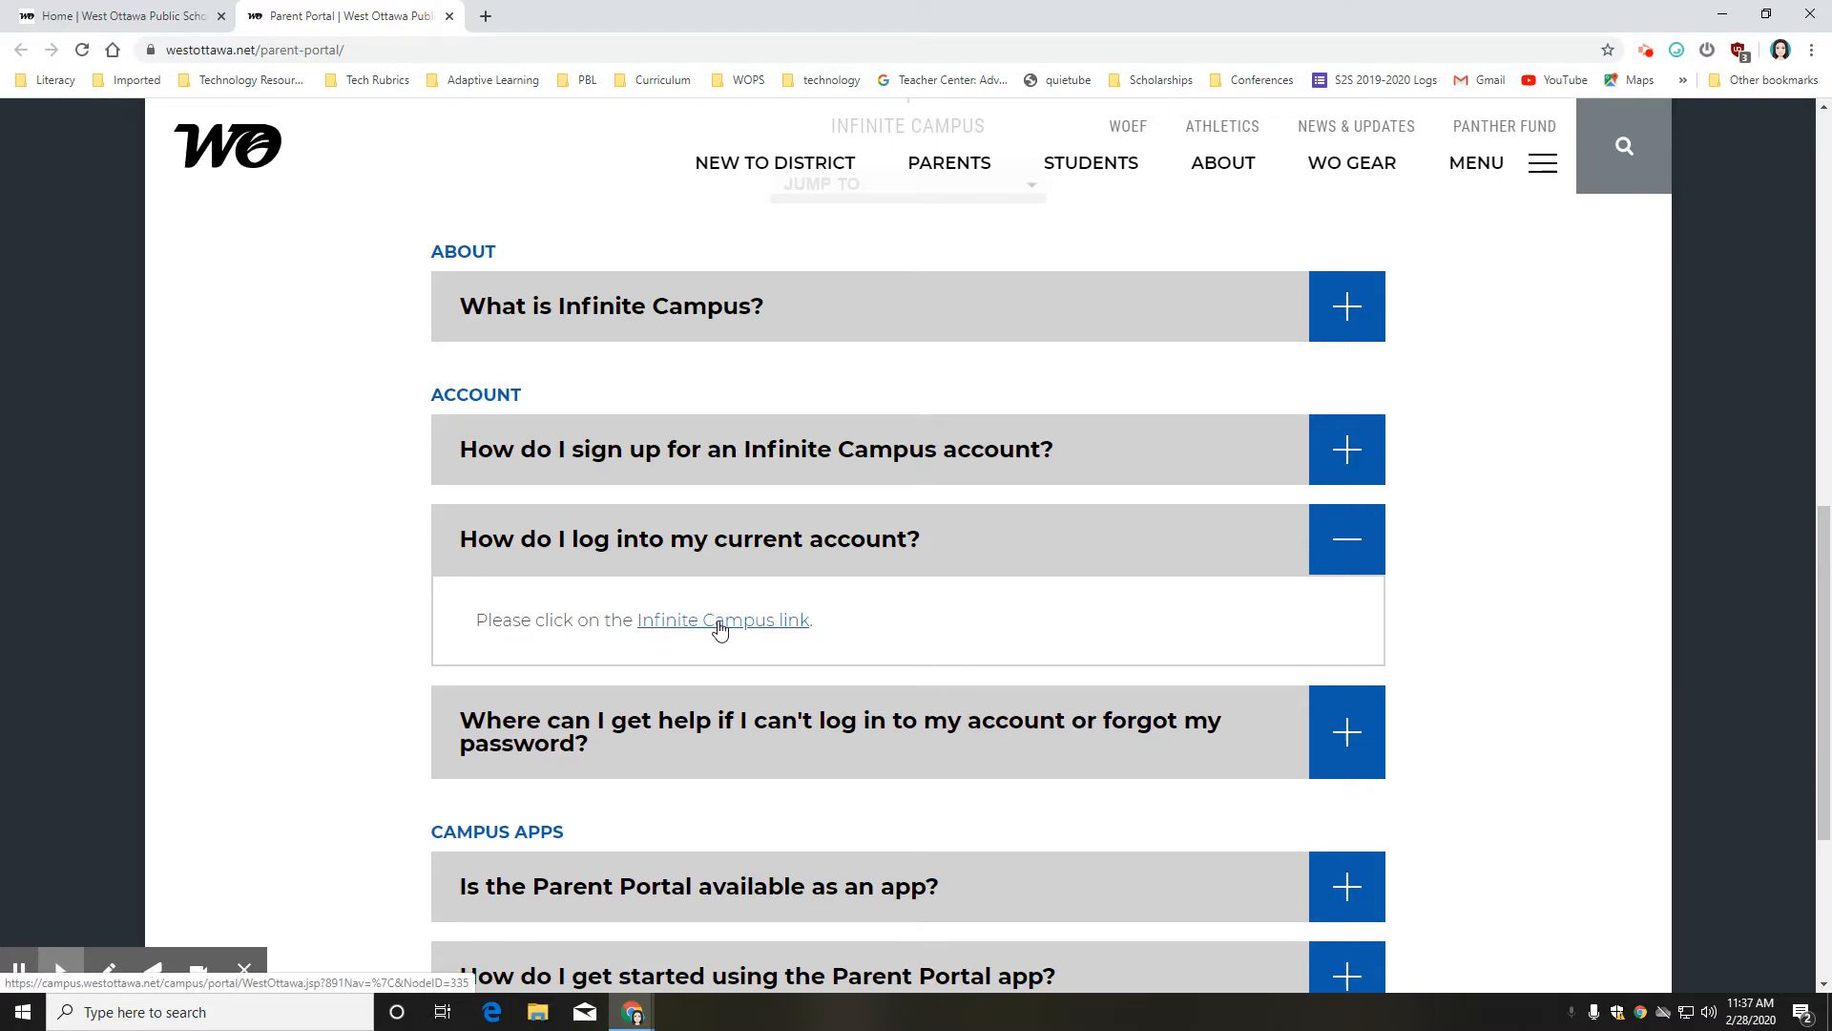
left_click(722, 620)
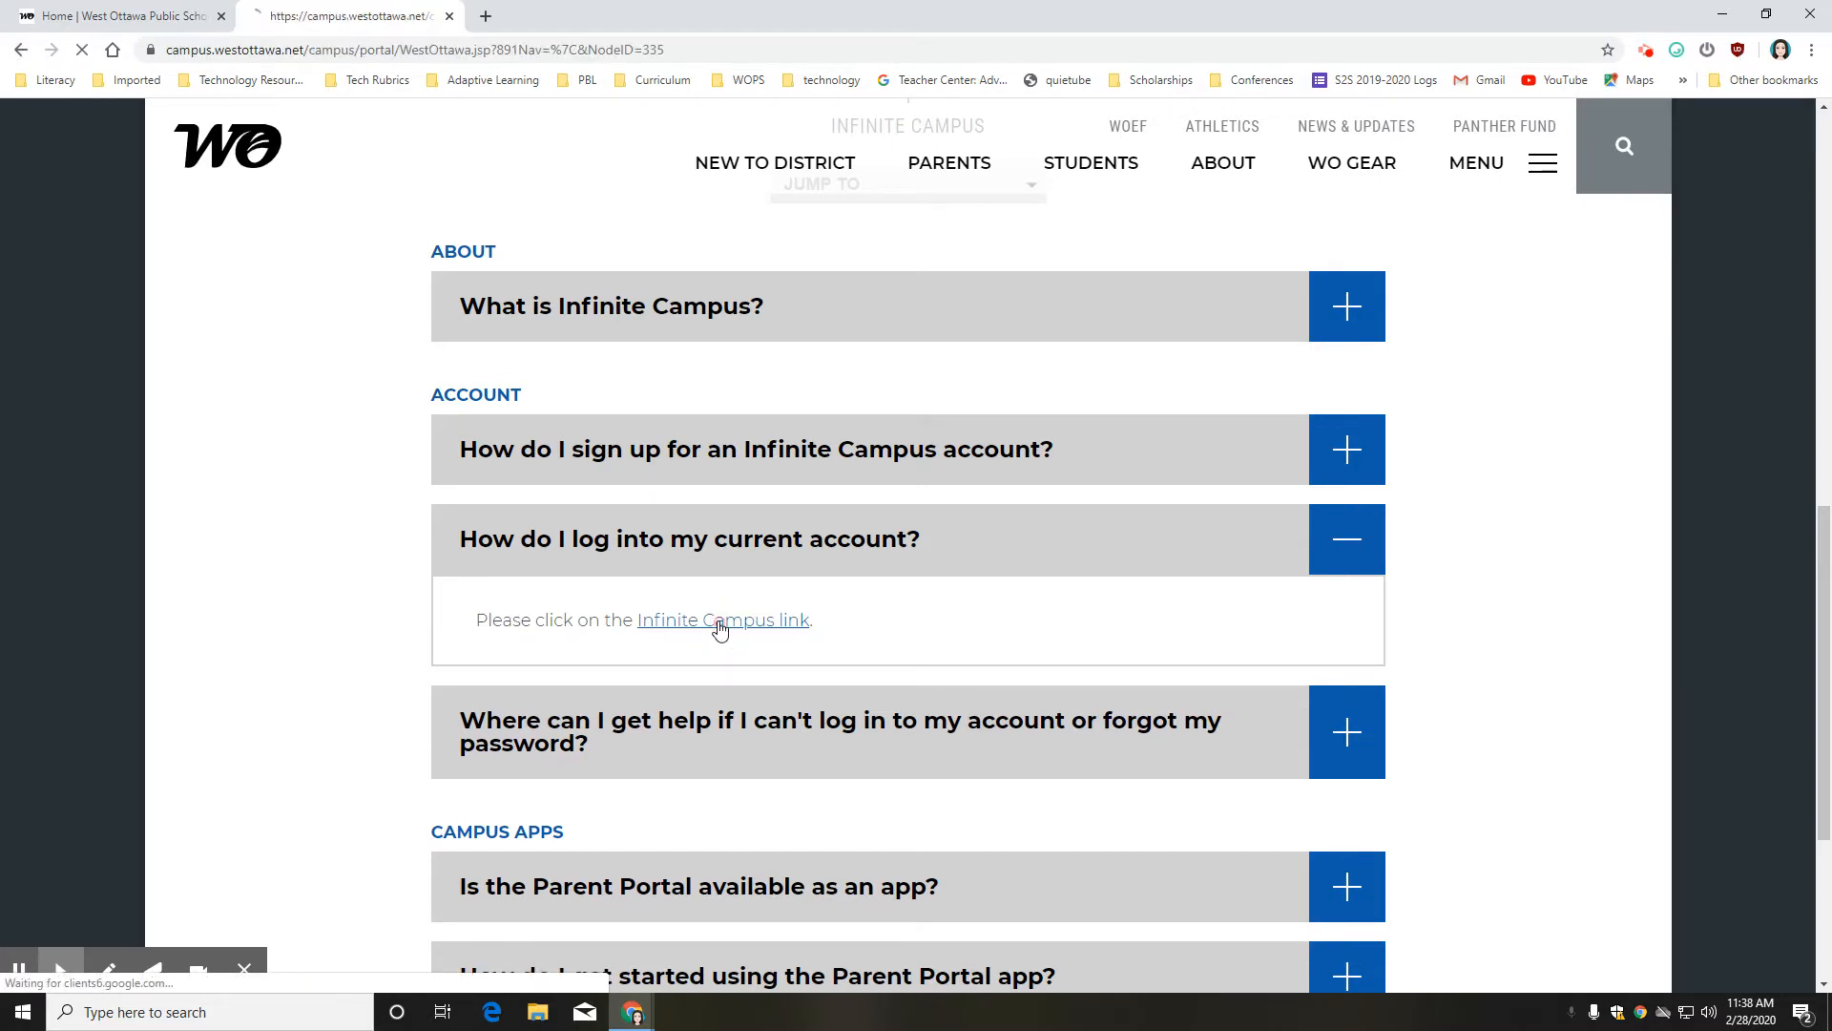
- Log in to Infinite Campus as a Campus Parent to reach the Message Center
left_click(721, 619)
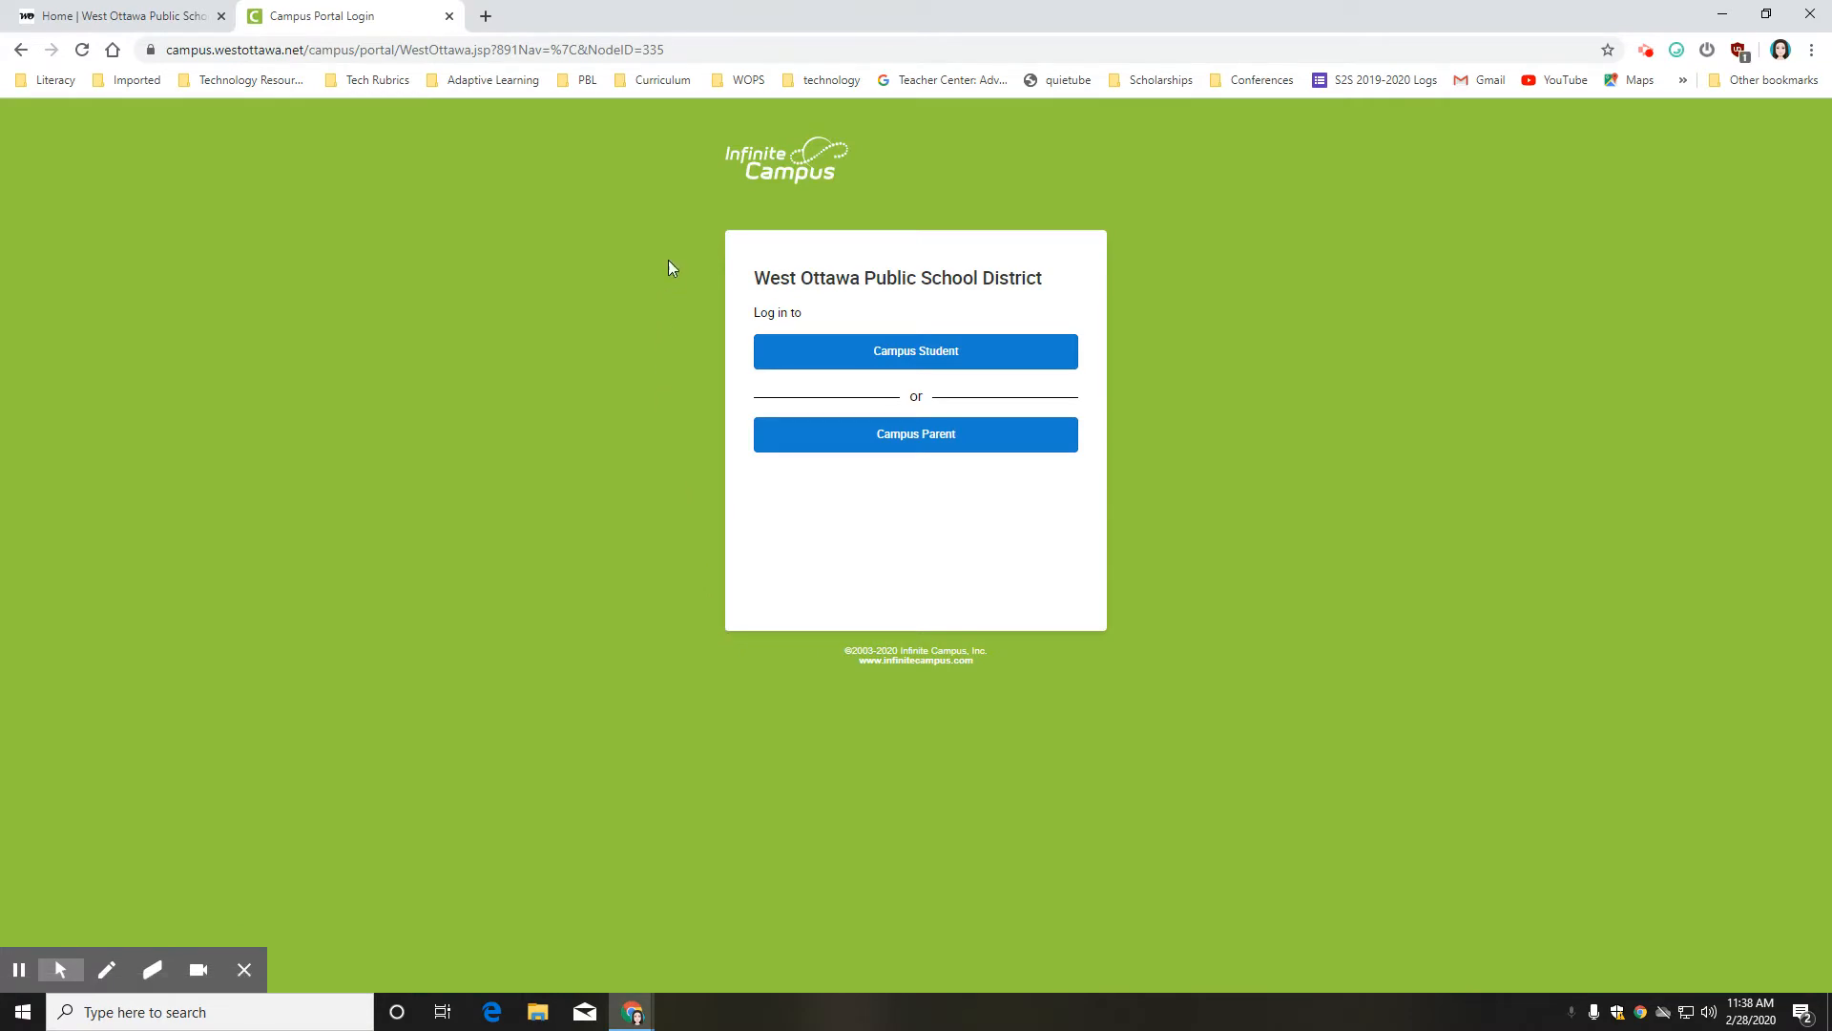
mouse_move(672, 359)
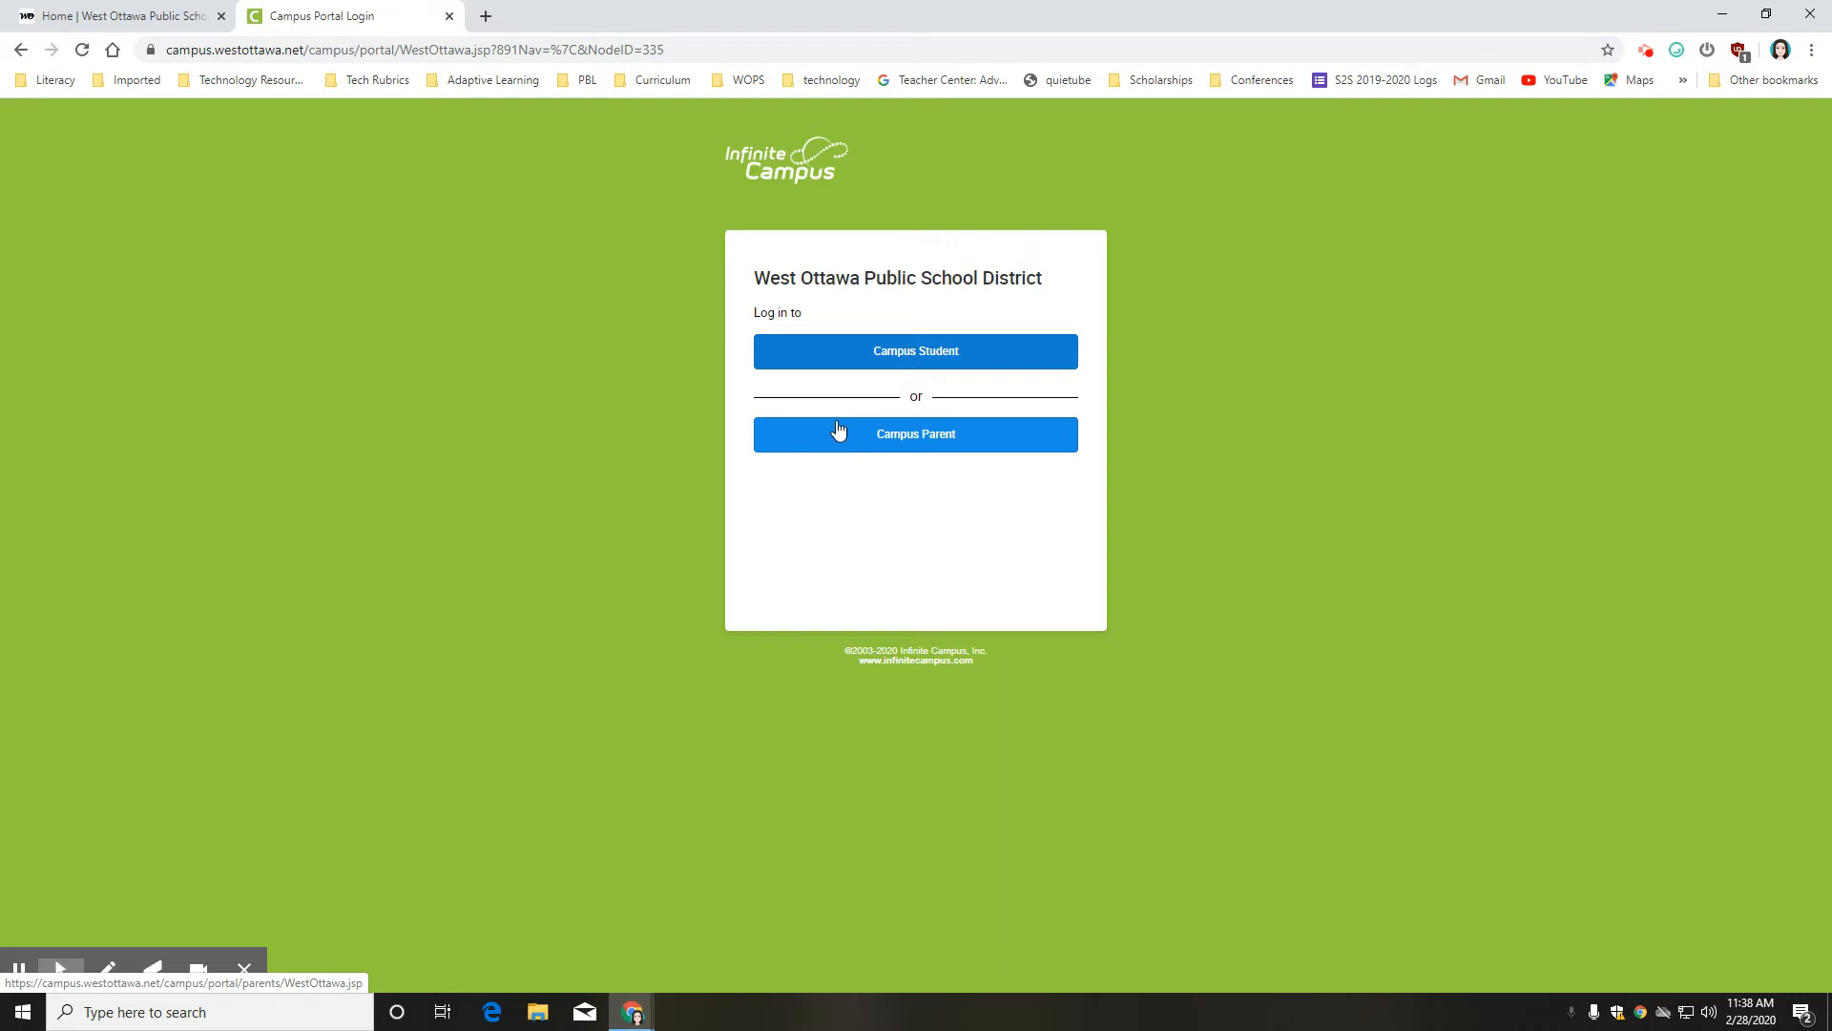
left_click(915, 433)
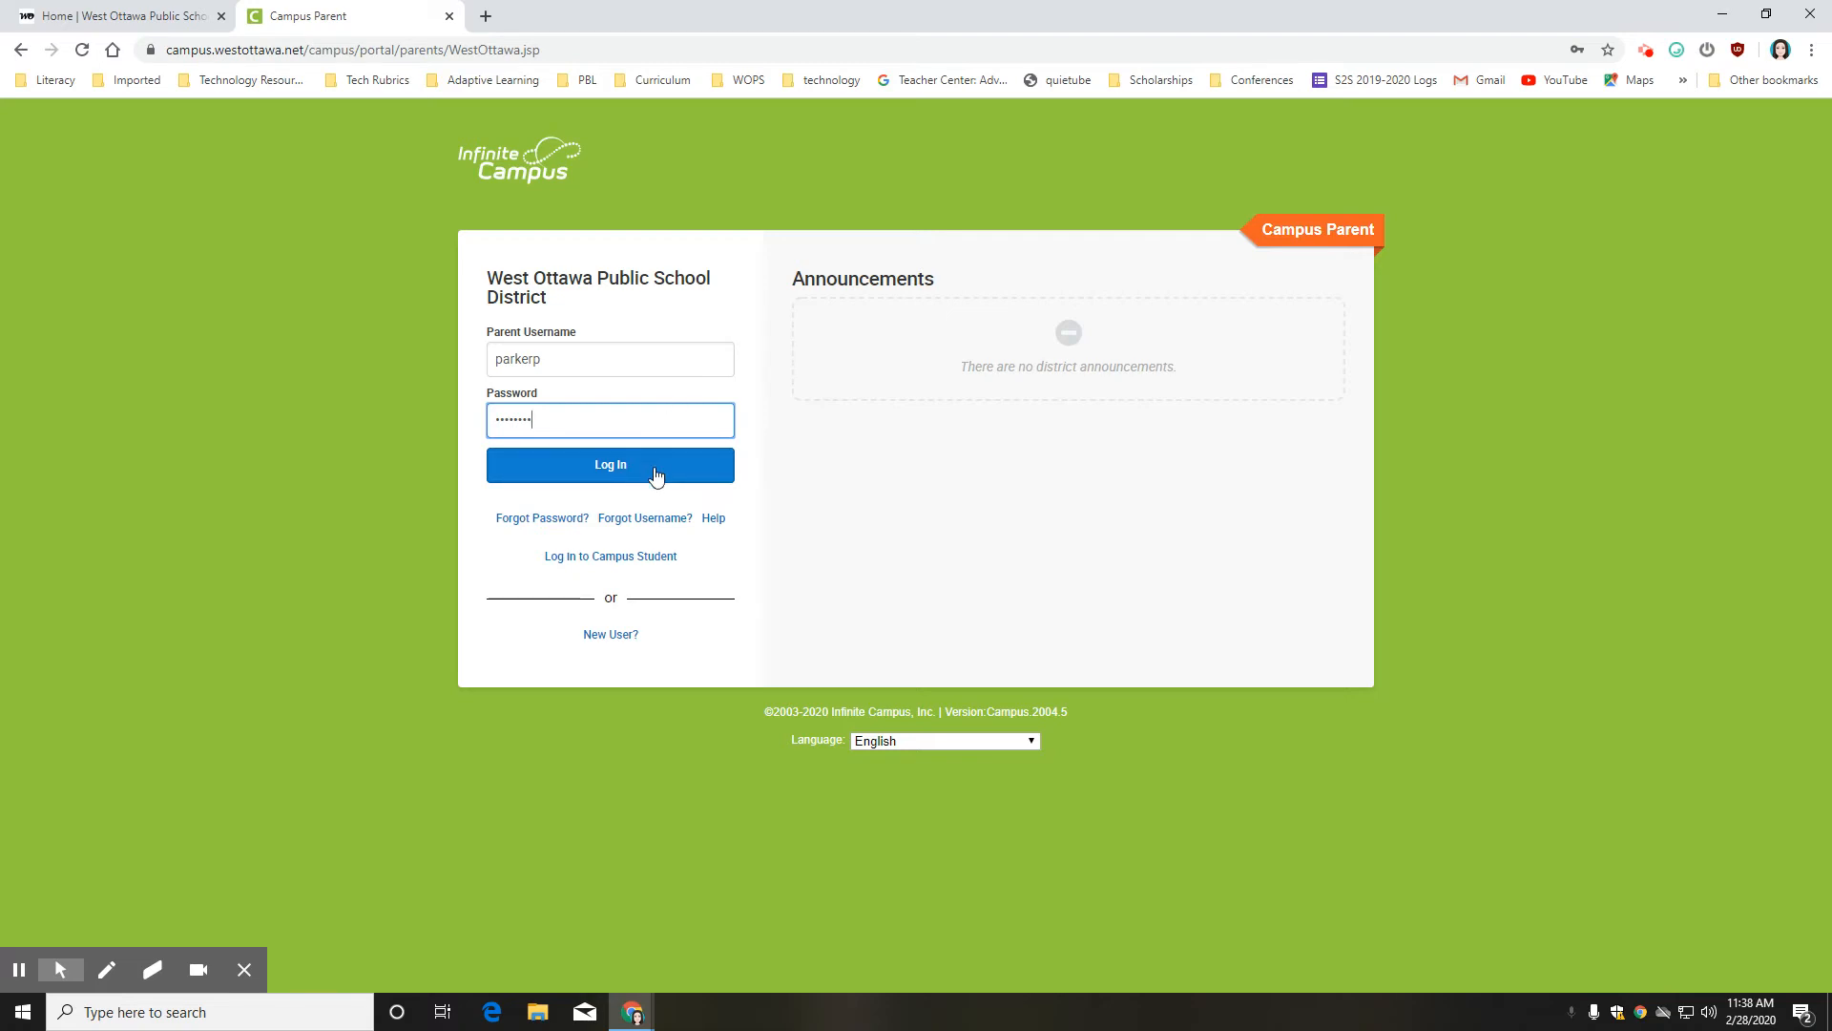
left_click(609, 464)
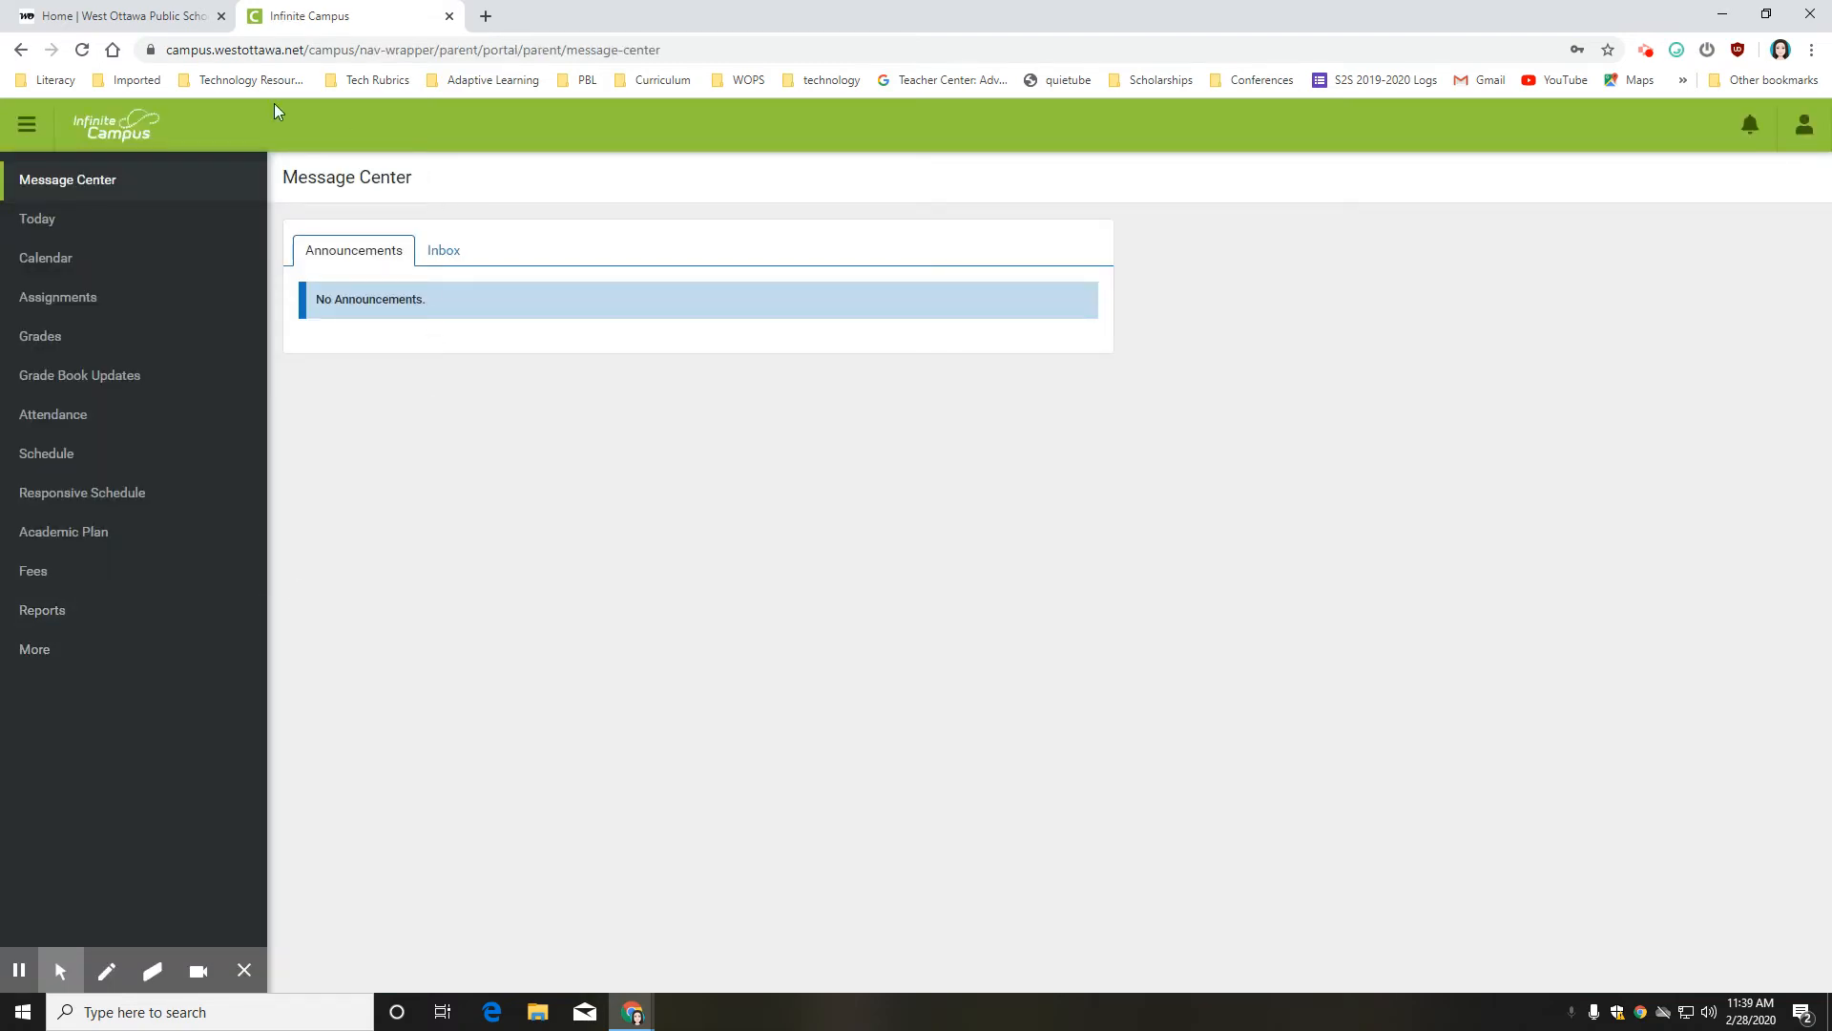
mouse_move(567, 526)
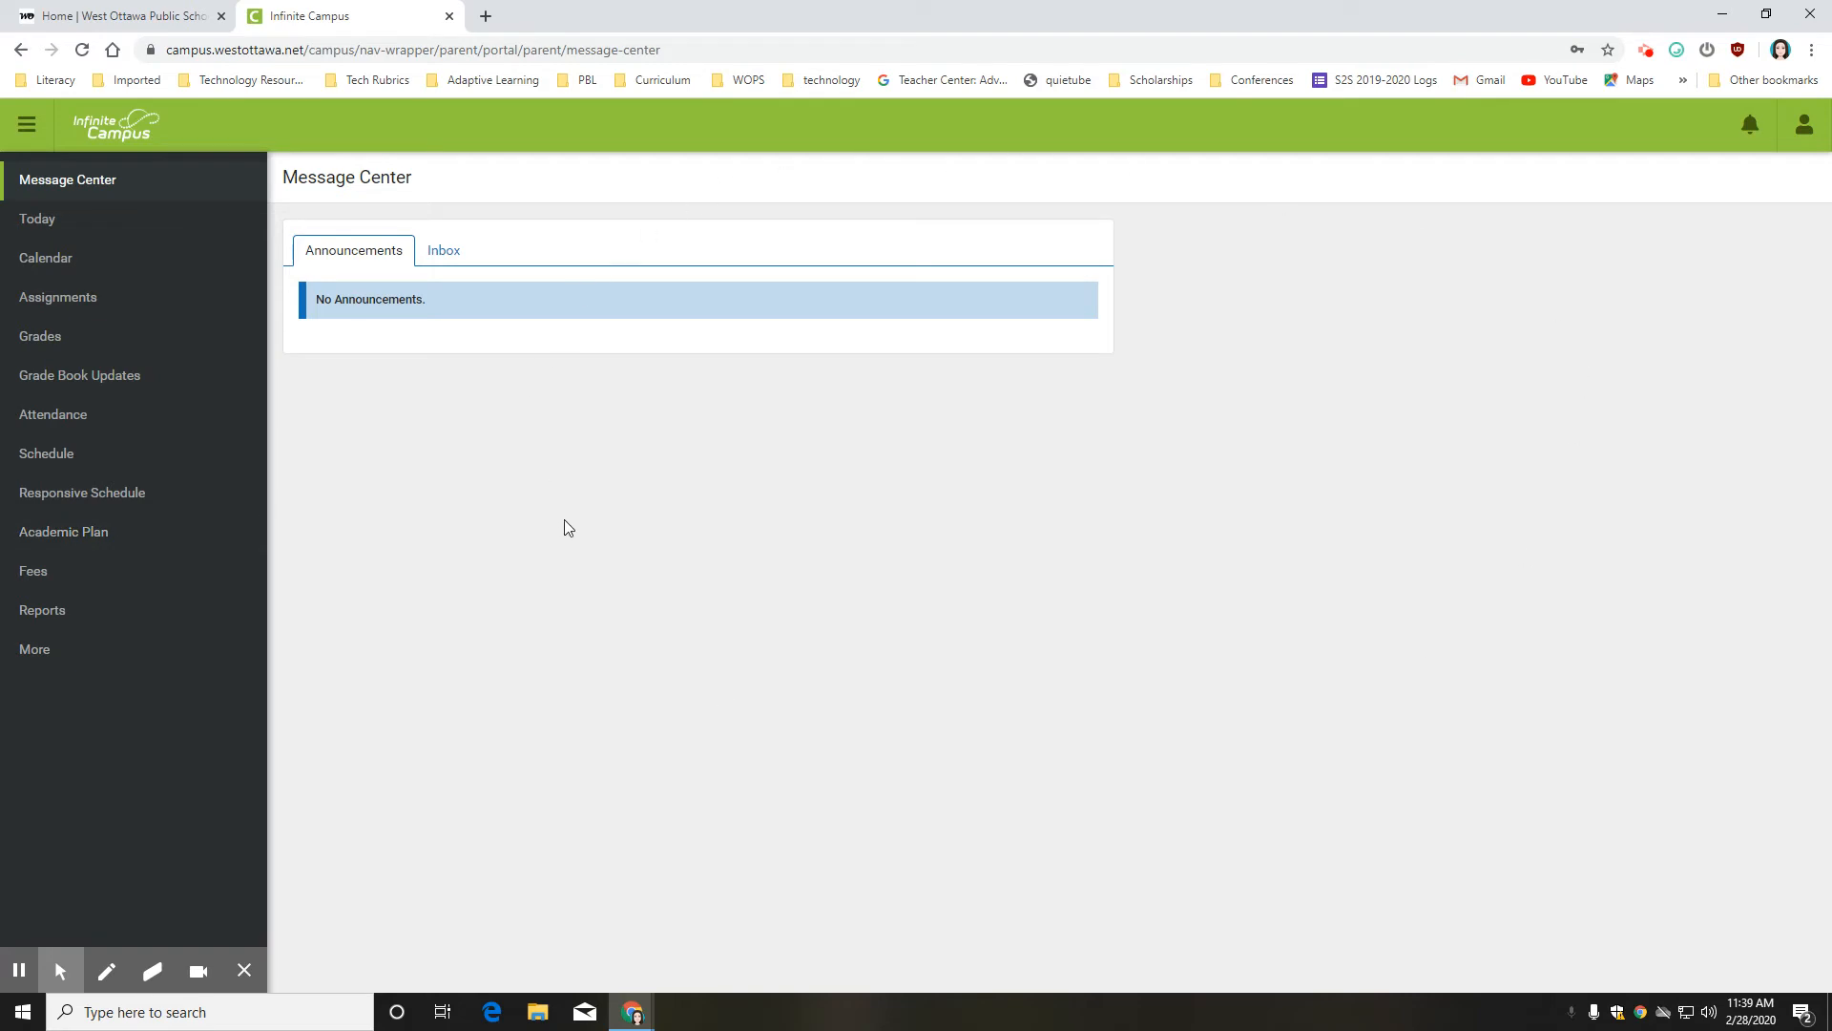
mouse_move(557, 531)
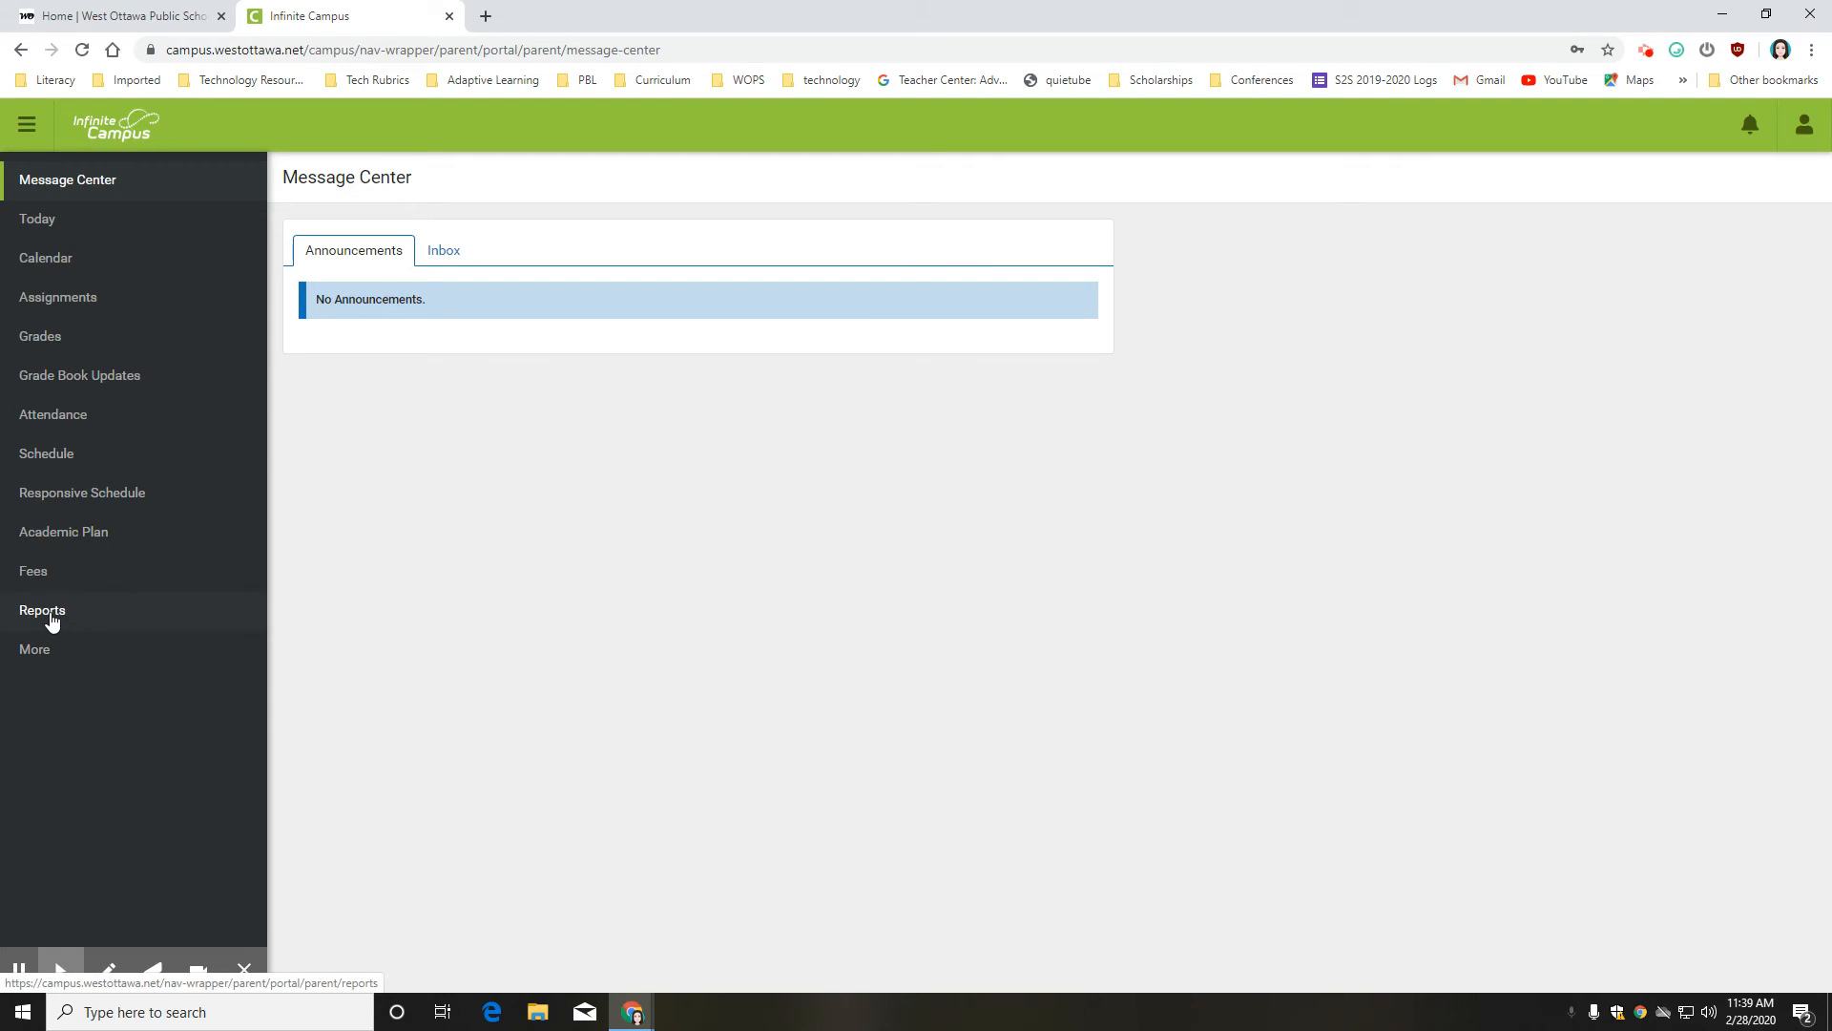
- Open Reports from the left sidebar to list the schedule and report cards
left_click(42, 609)
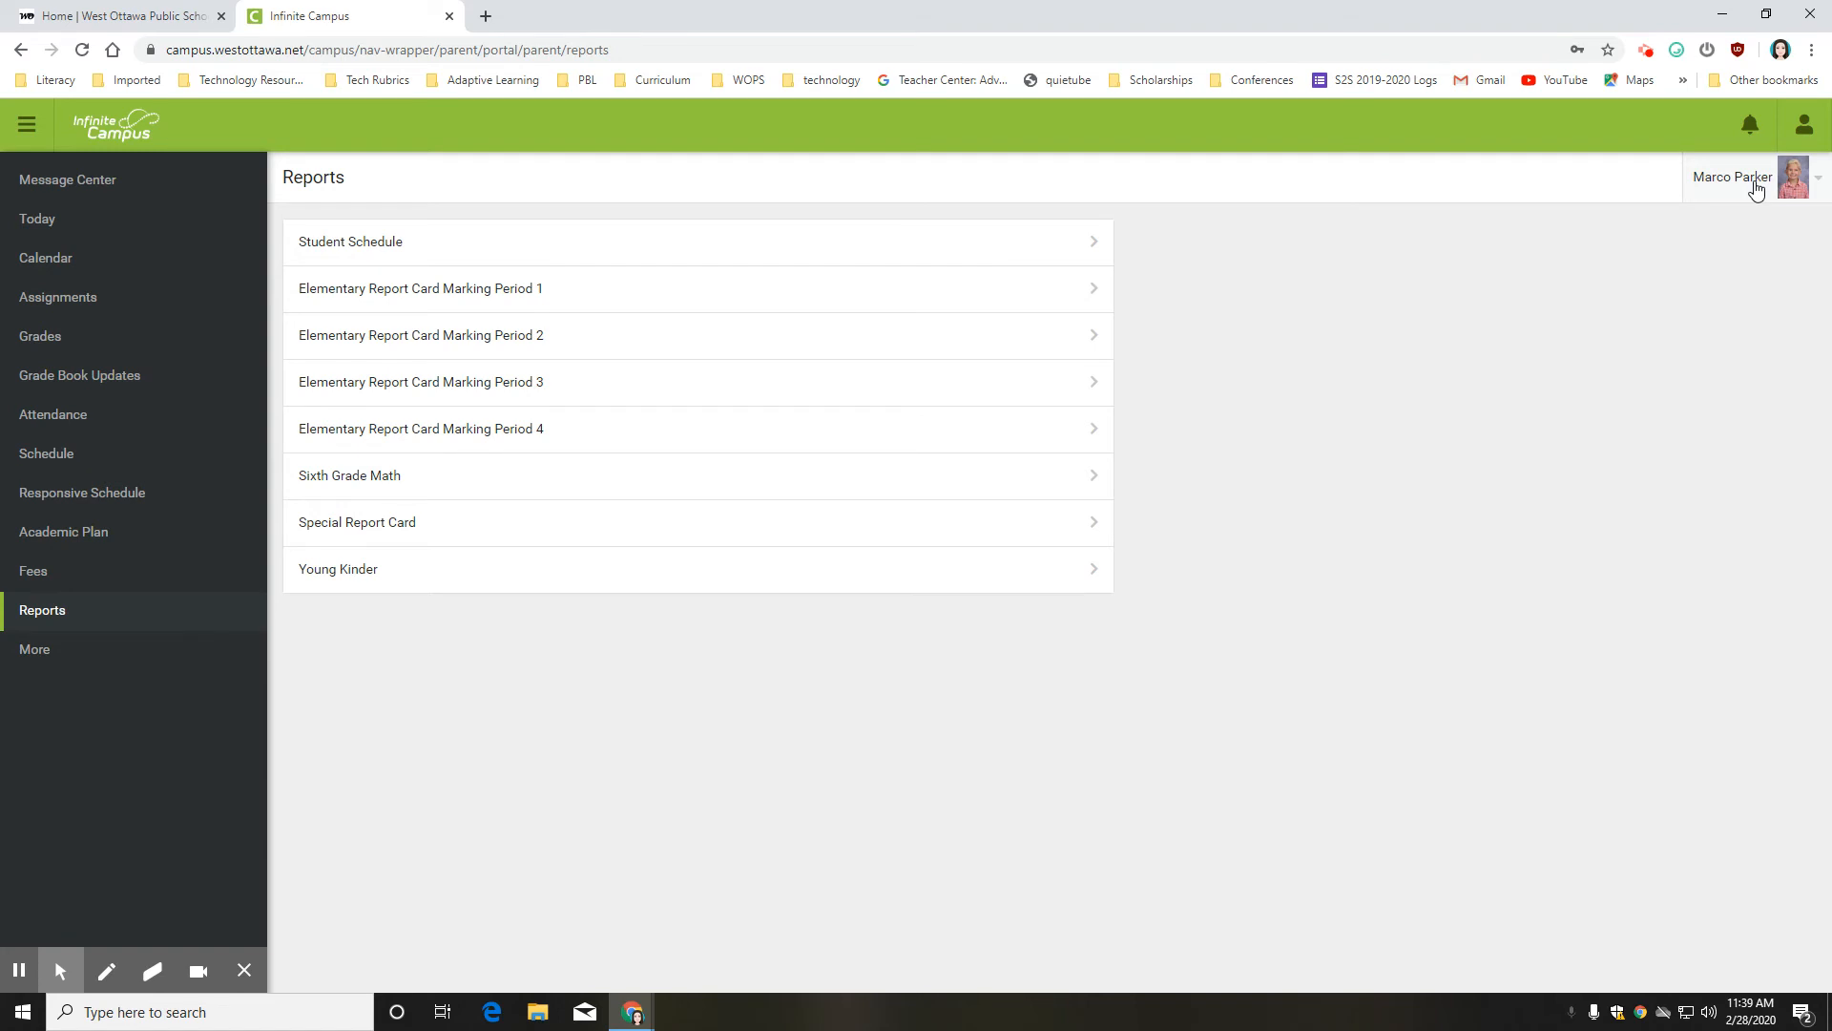
- Check another student's reports, switch back, and open Elementary Report Card Marking Period 4
left_click(1752, 178)
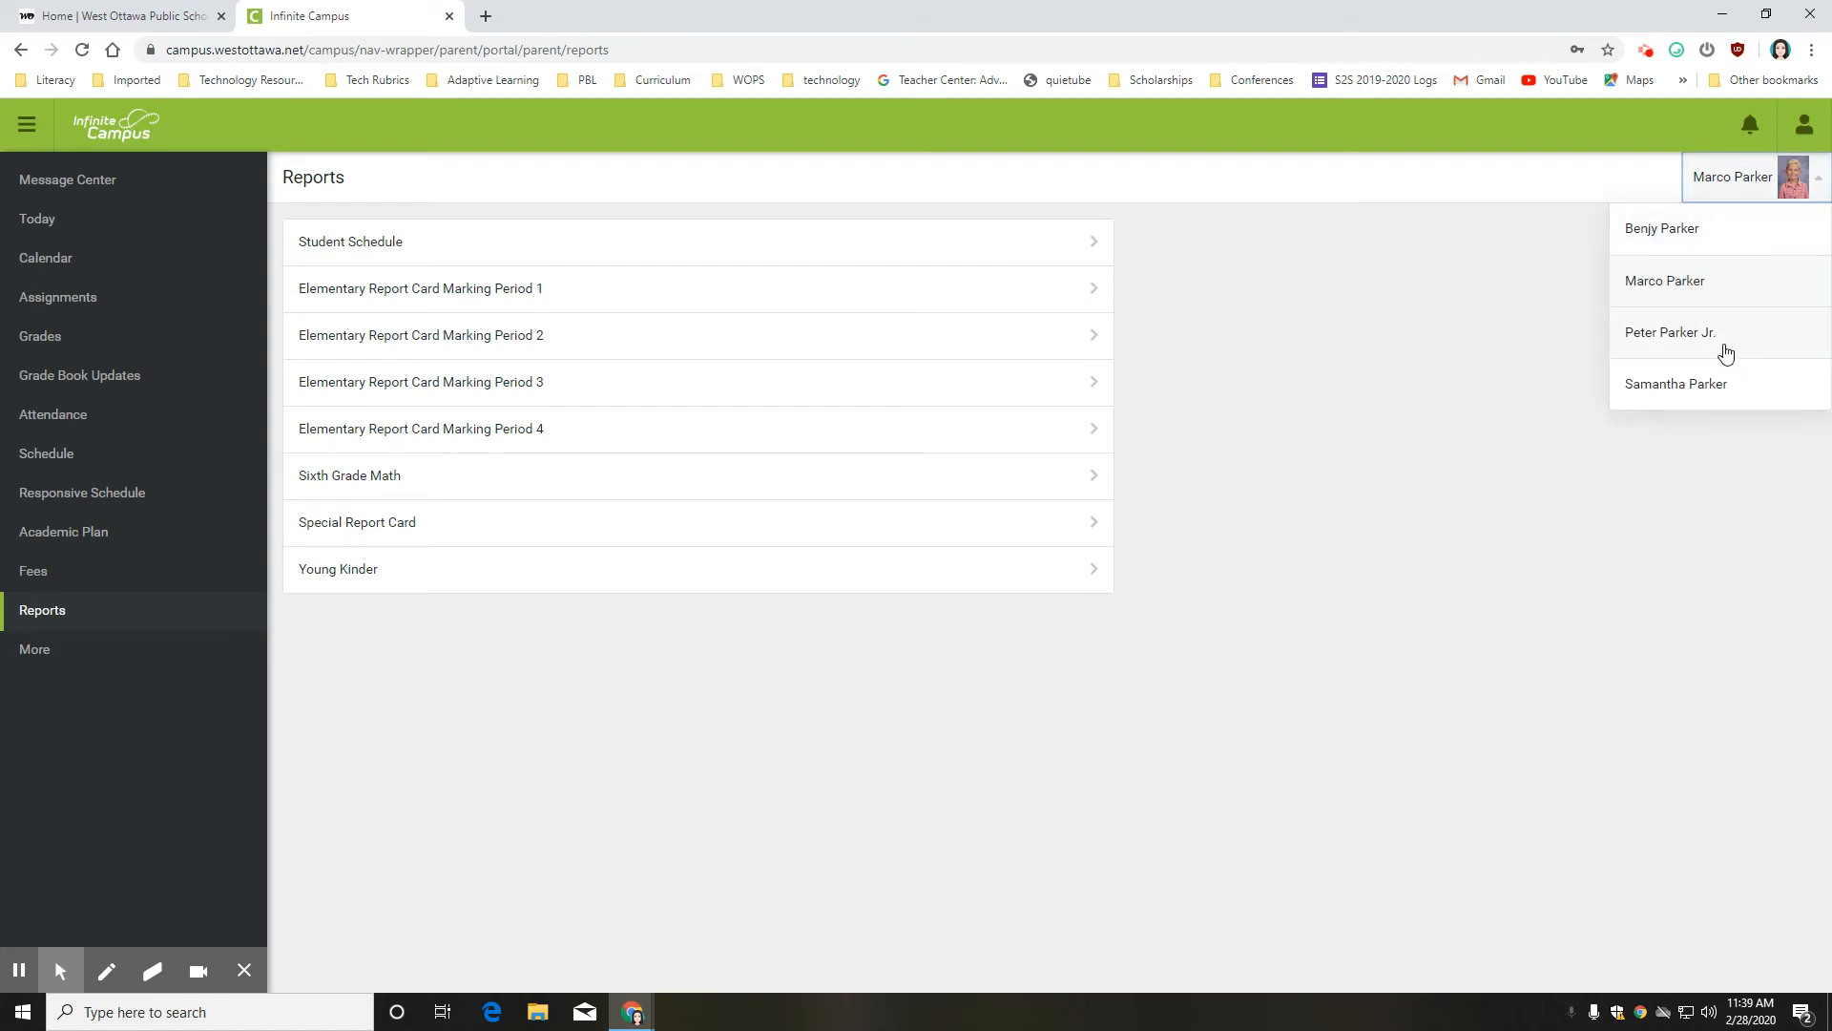
left_click(1671, 332)
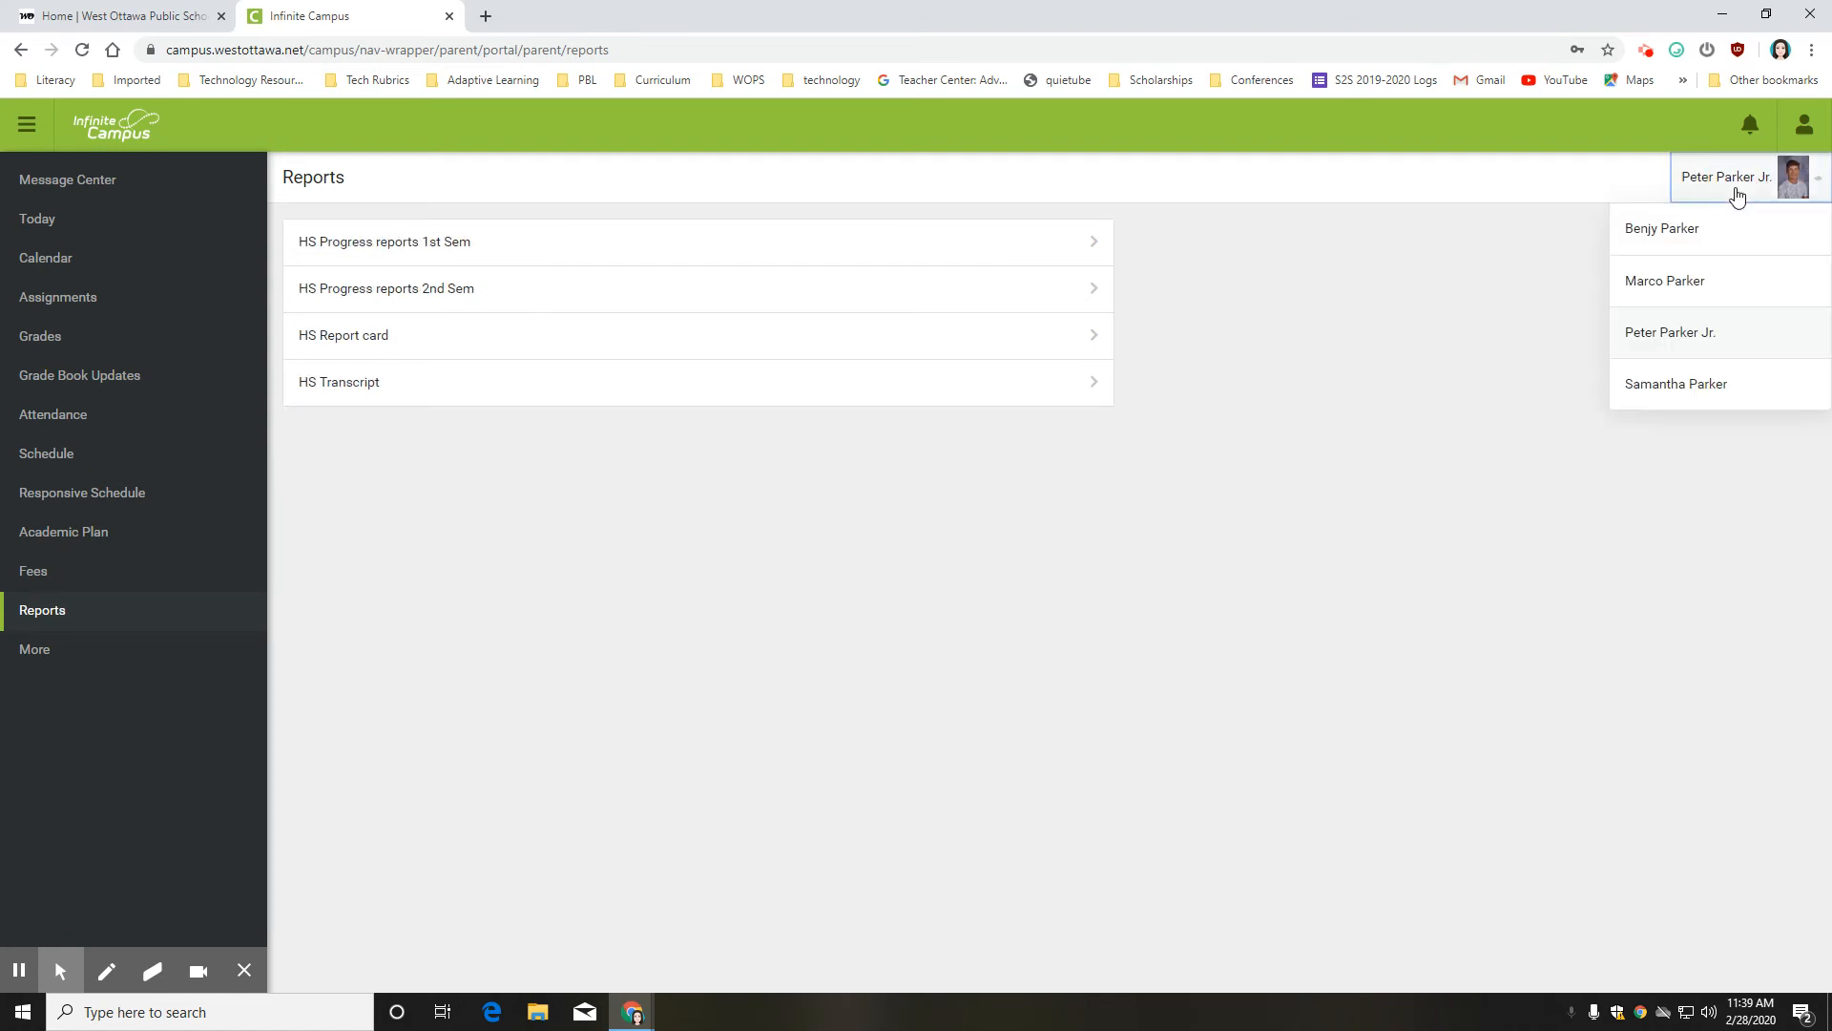
left_click(1665, 280)
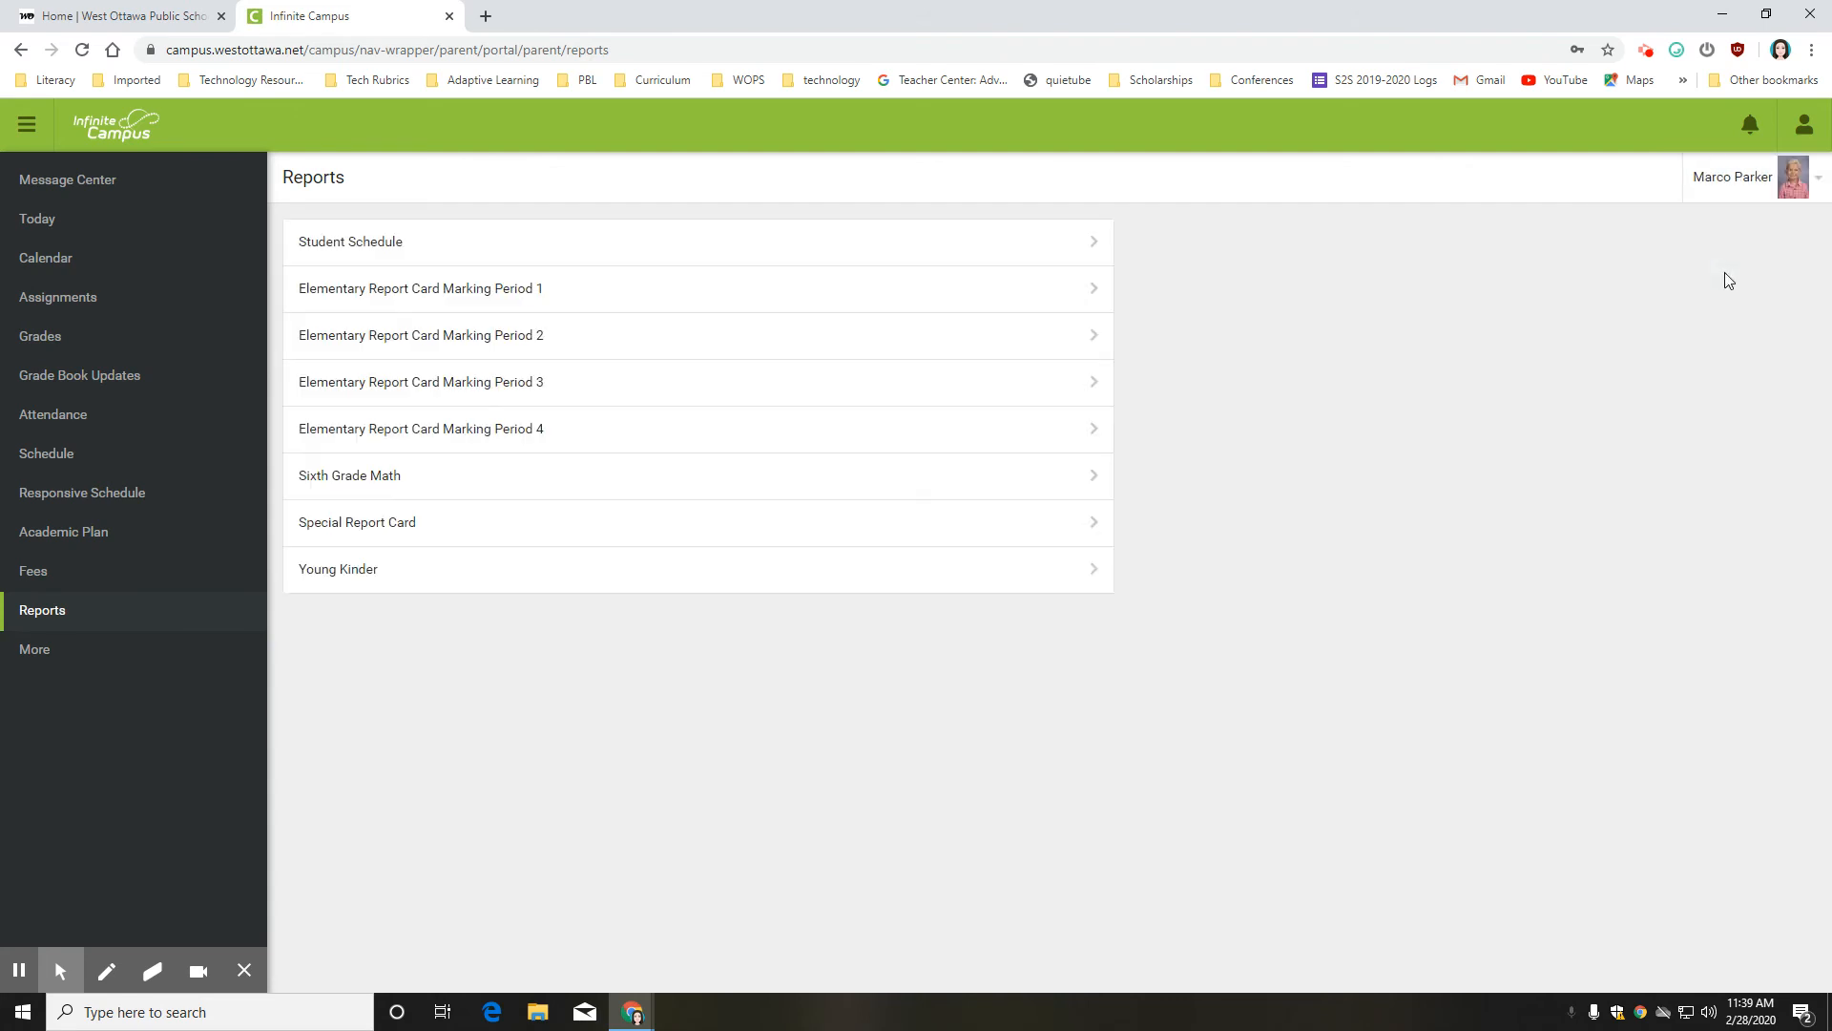
mouse_move(449, 289)
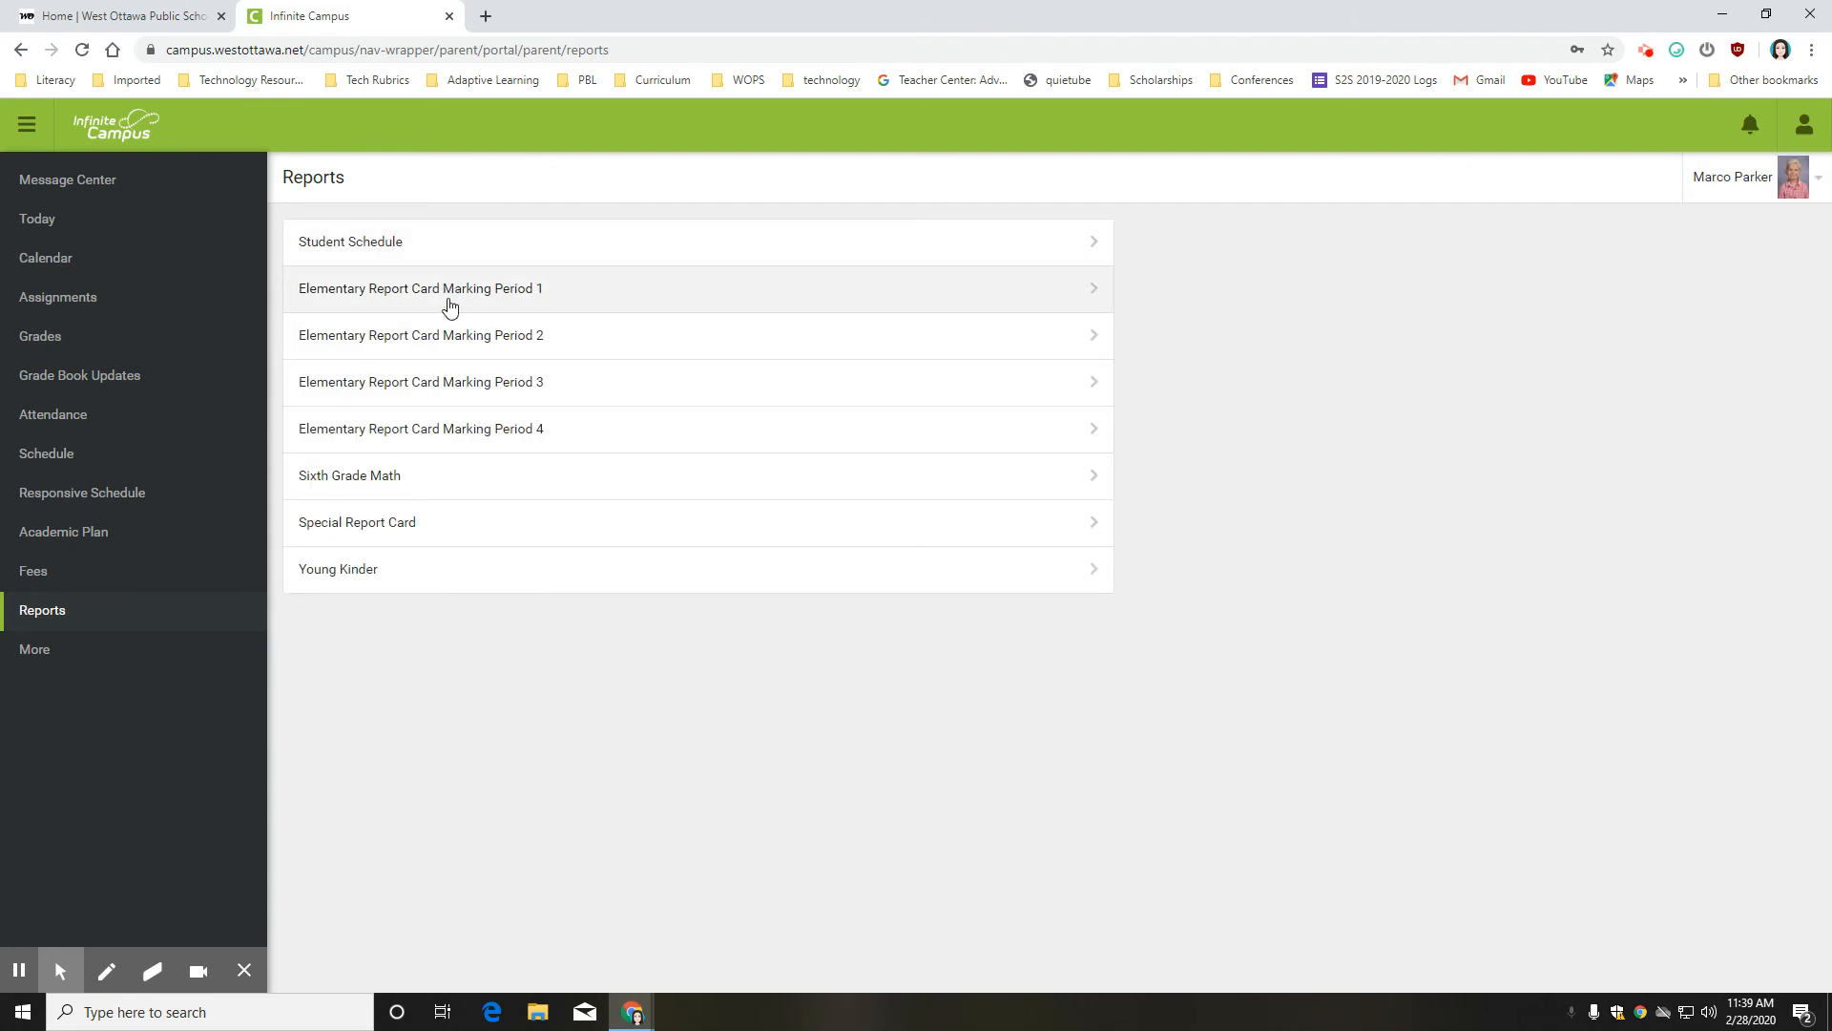
mouse_move(394, 448)
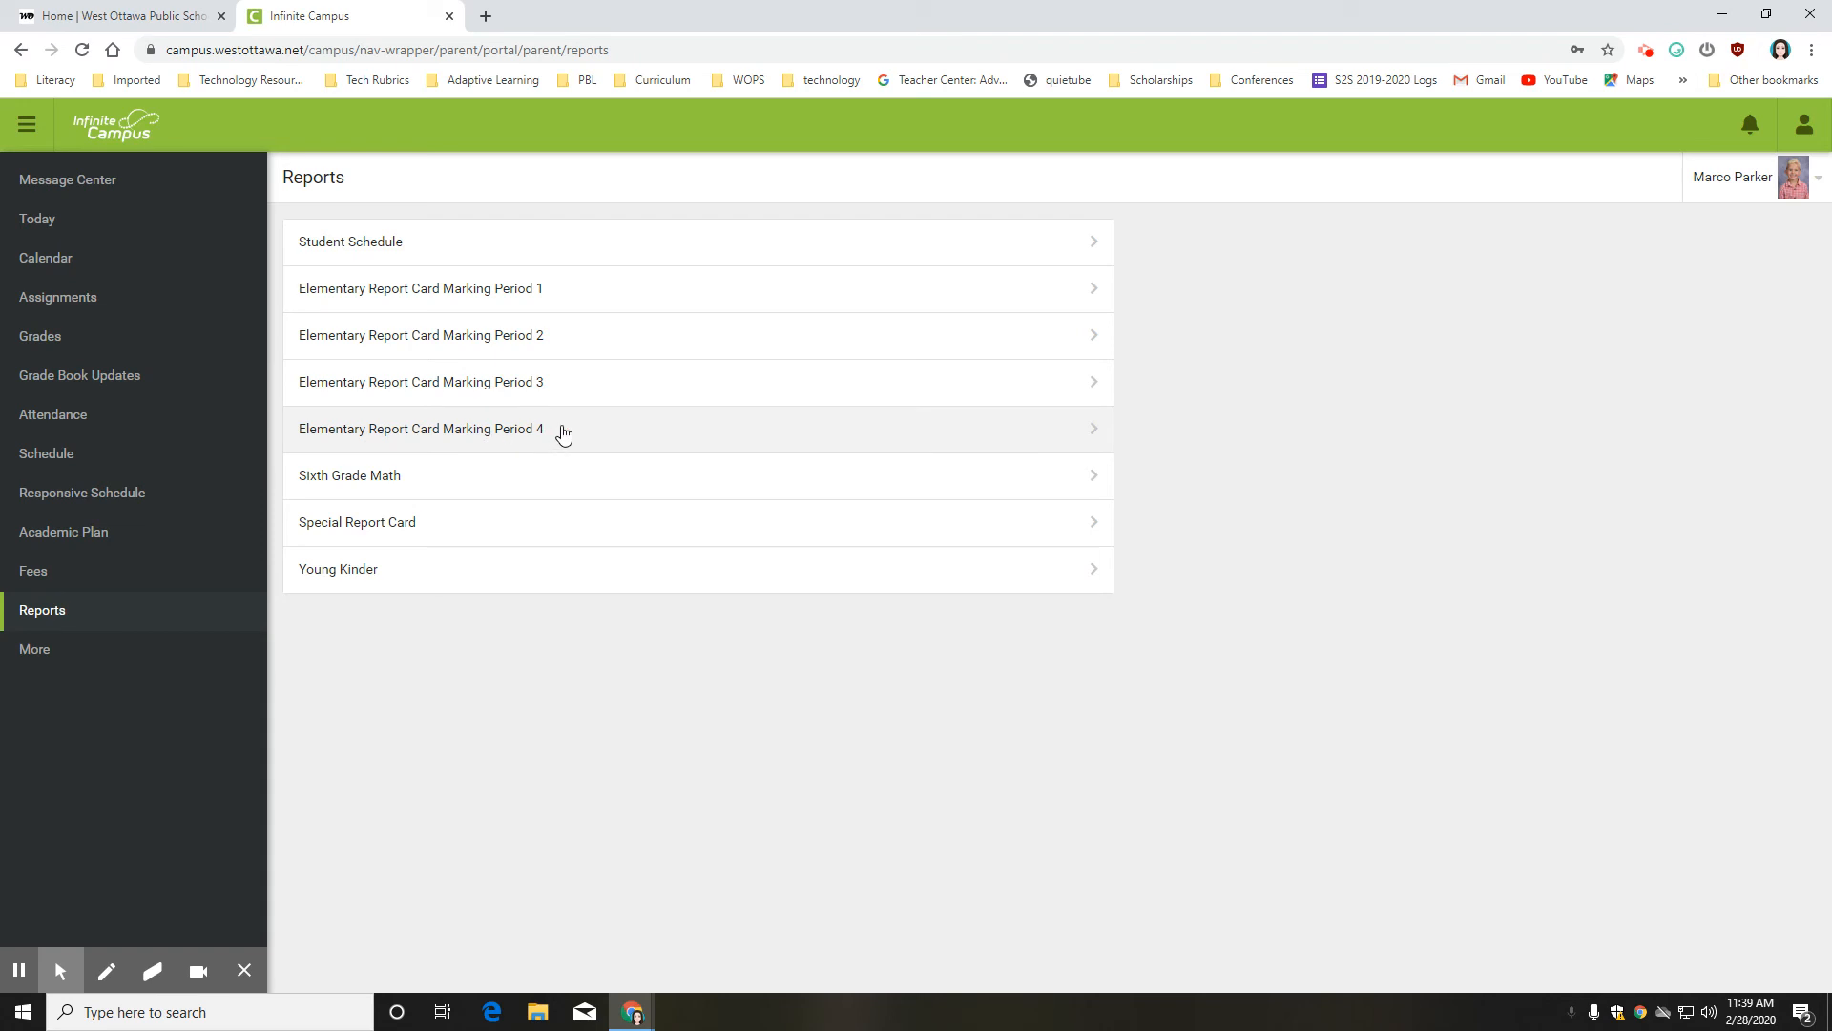
left_click(421, 428)
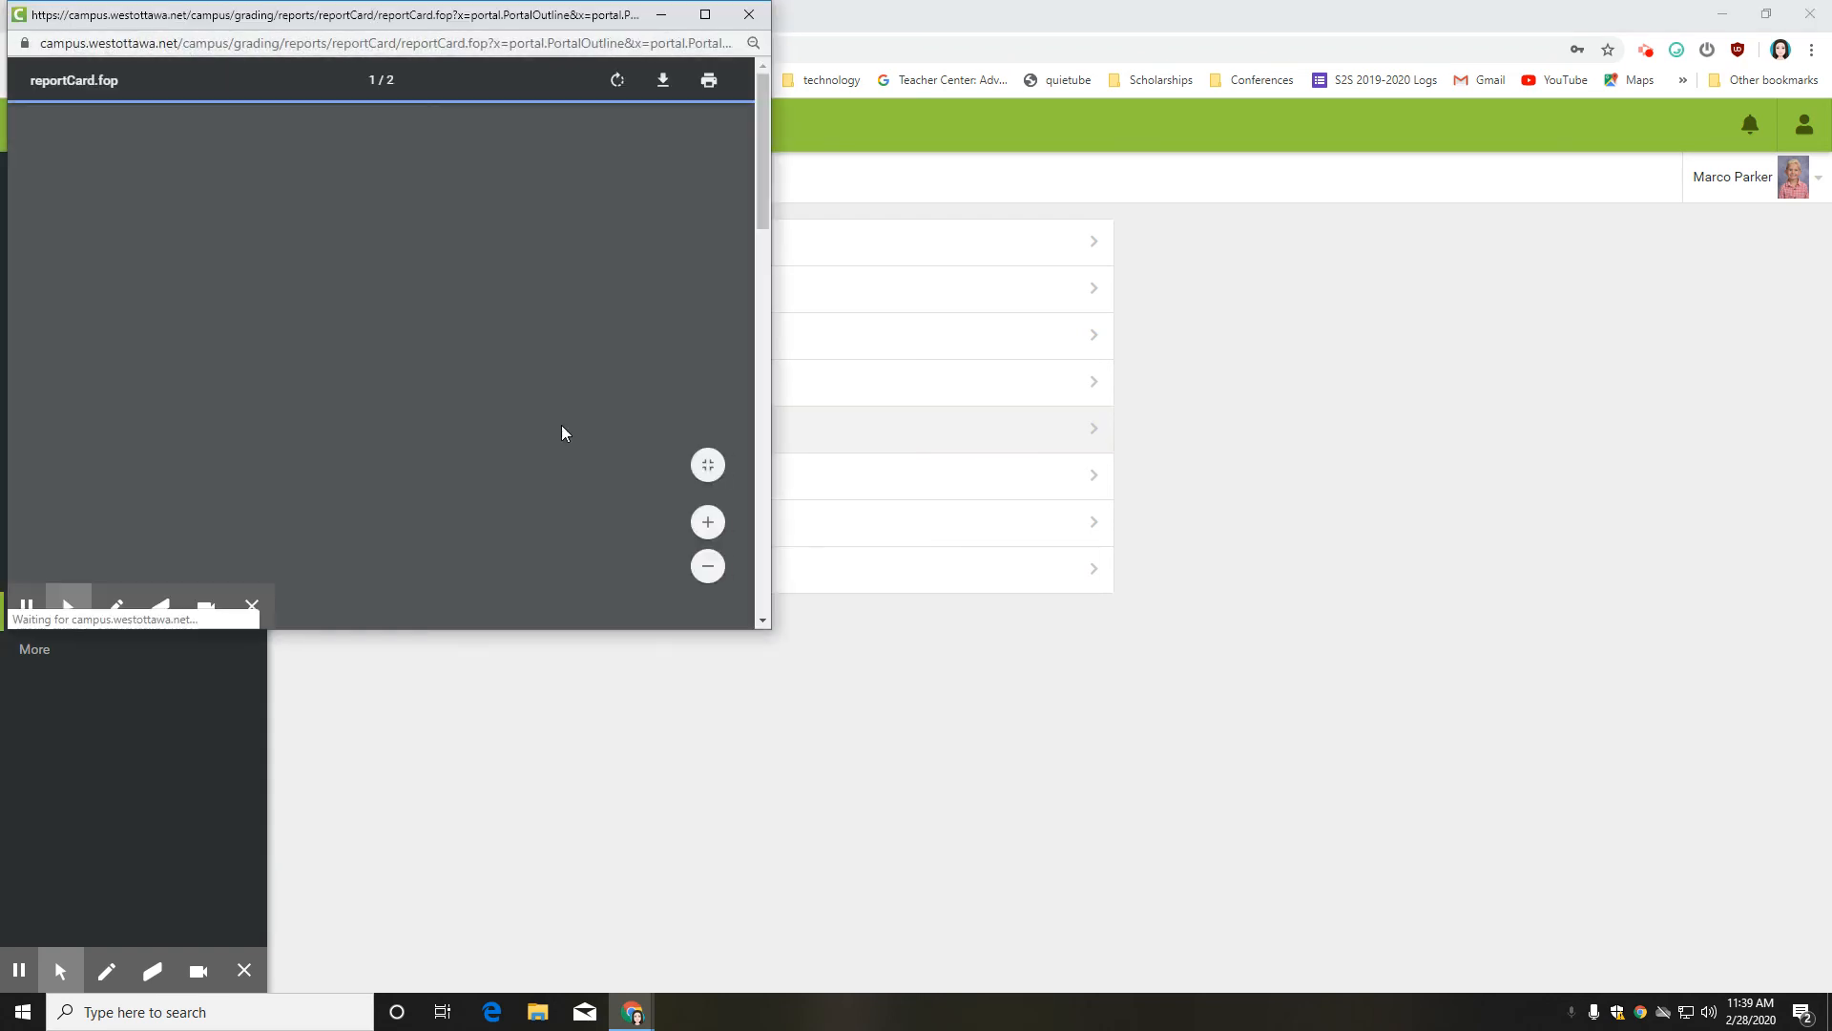